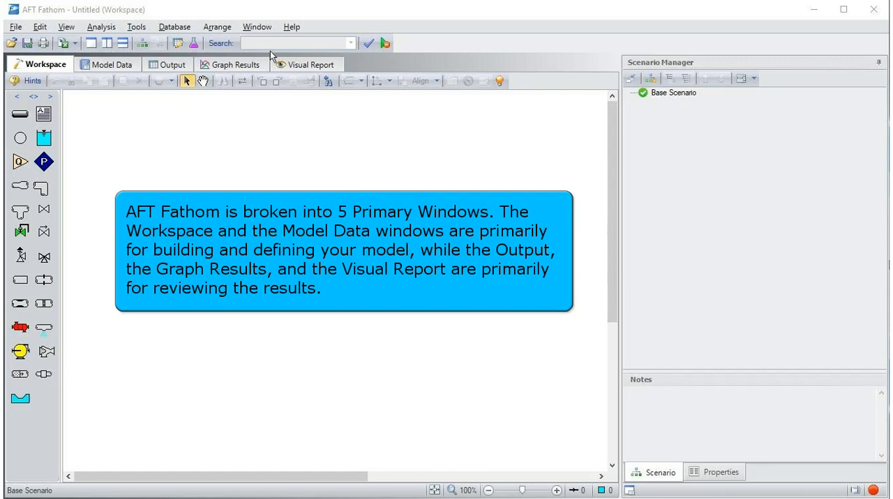
Step: Draw pipe P1 across the workspace with the Pipe Drawing Tool
click(257, 26)
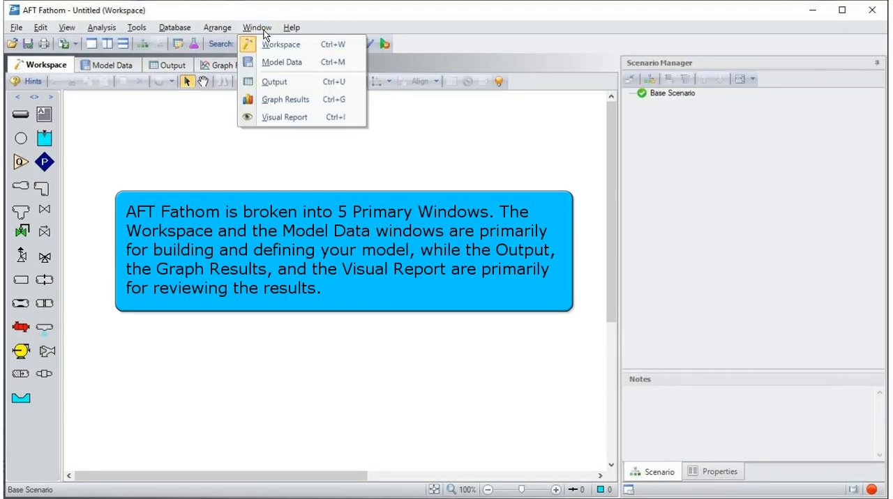
mouse_move(317, 62)
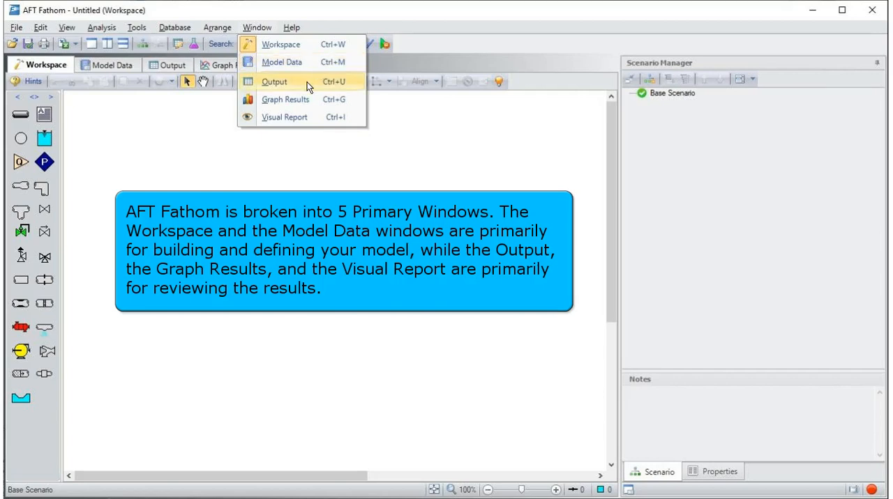
mouse_move(325, 117)
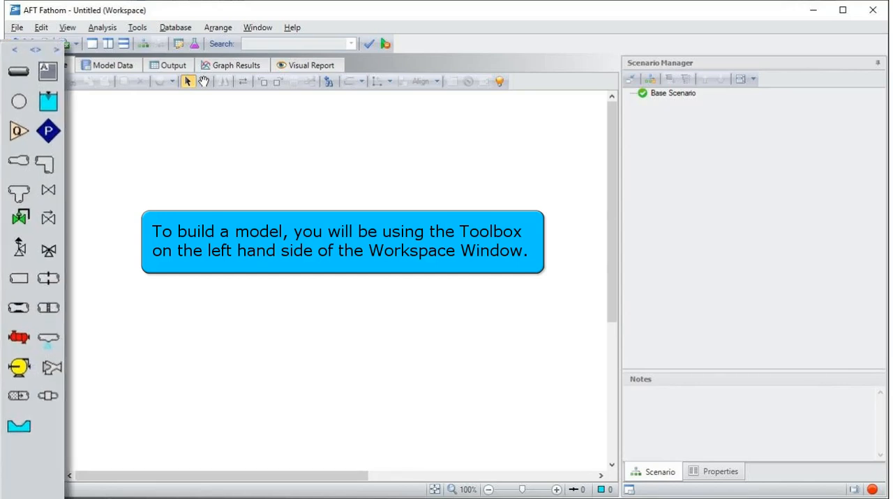
click(44, 64)
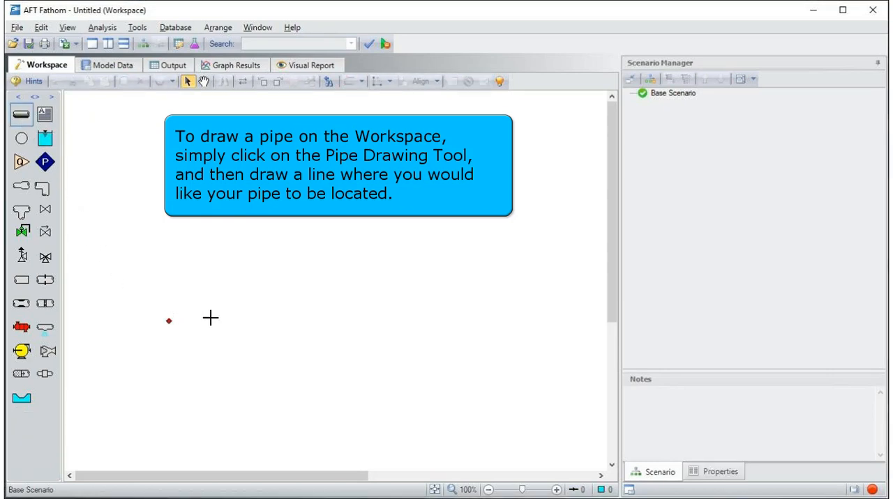
drag(169, 321, 421, 281)
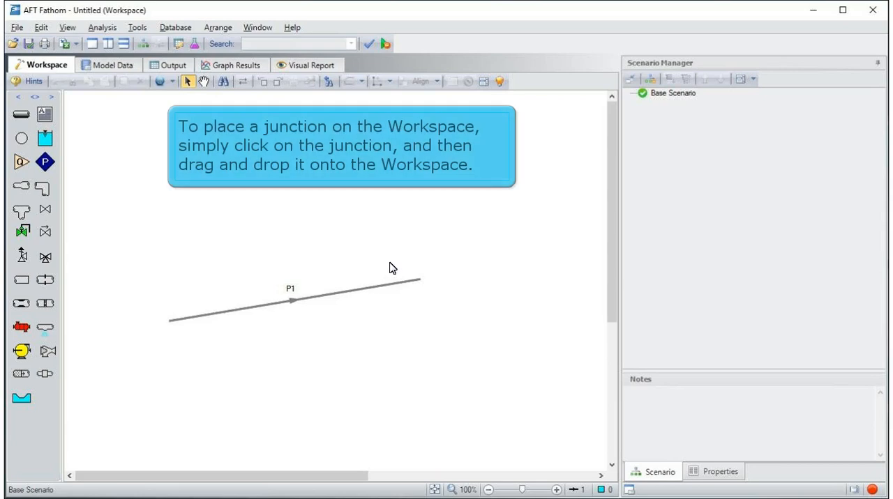
Step: Place pressure junction J1, level P1 horizontally, and connect J1 to P1's left end
click(293, 300)
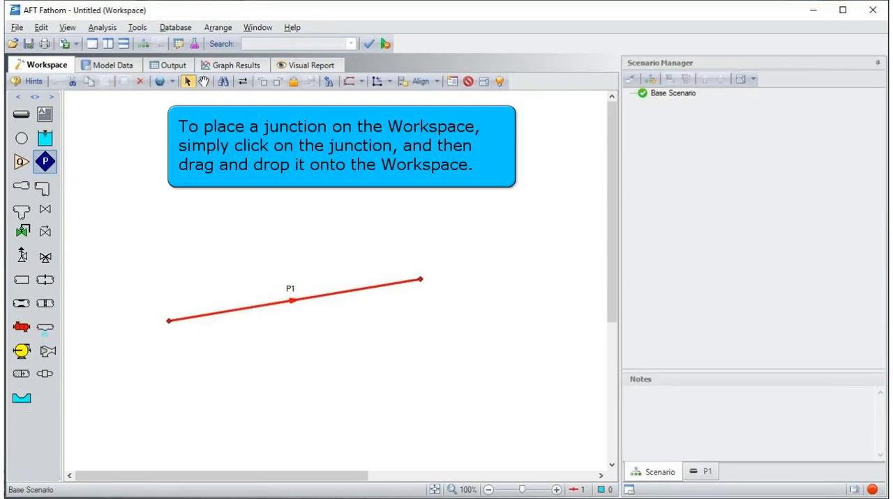
drag(45, 161, 169, 237)
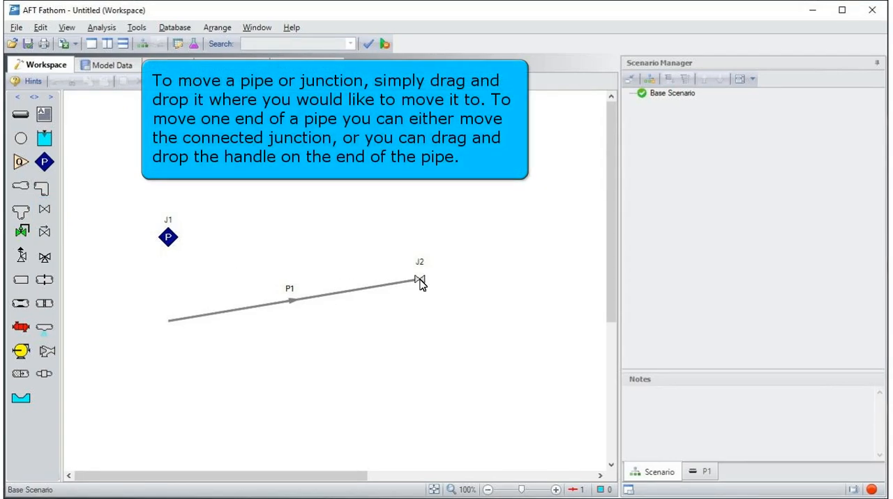
mouse_move(379, 284)
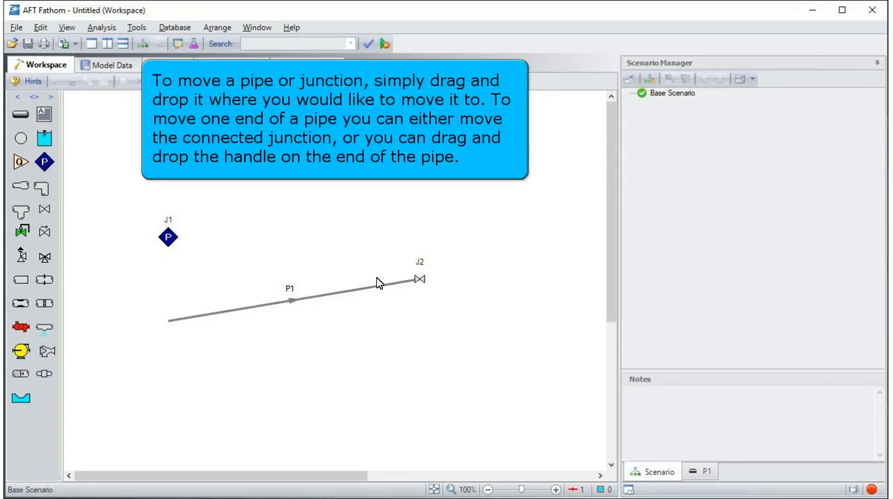
drag(168, 237, 169, 320)
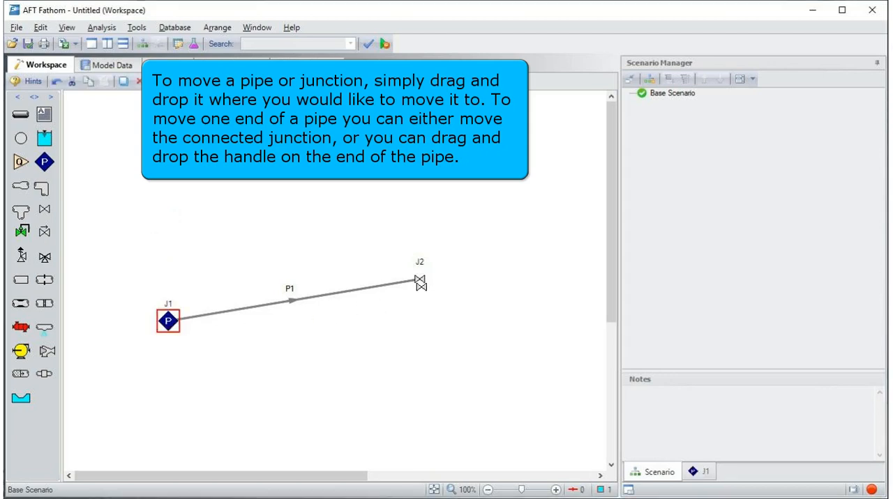
drag(168, 321, 189, 258)
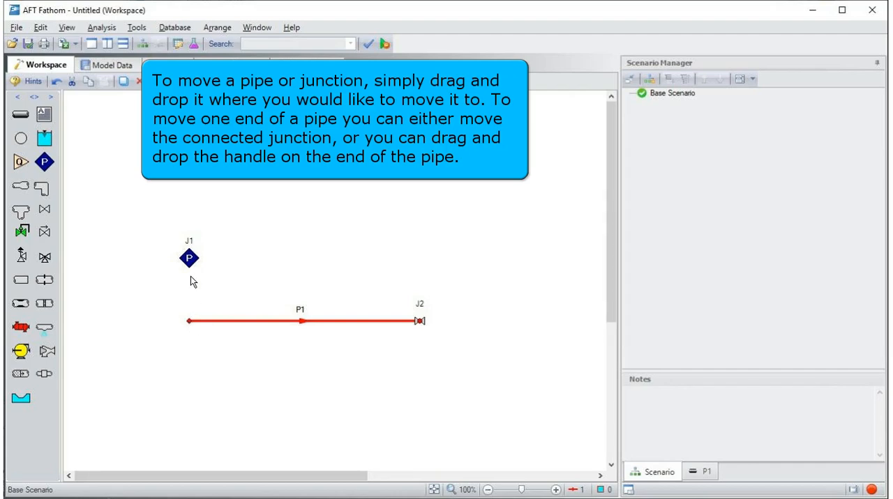
drag(189, 258, 189, 320)
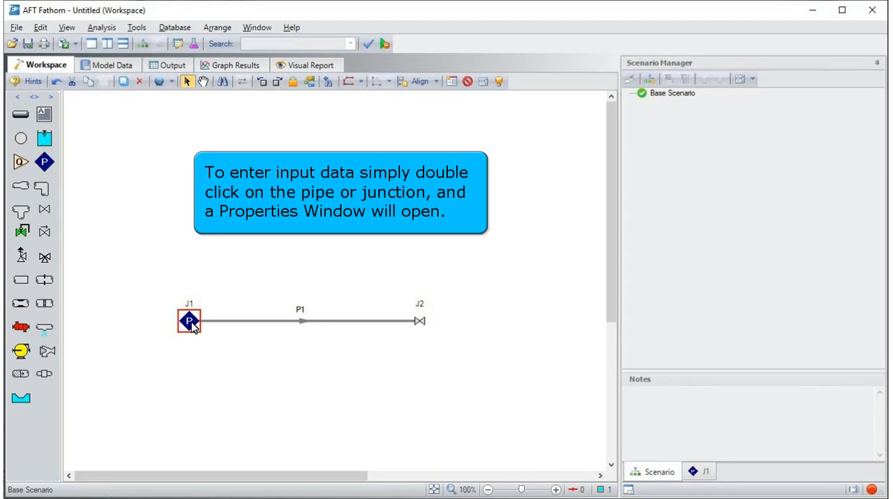
Step: Review pipe P1's required inputs, such as length and inner diameter, then close Pipe Properties
double_click(301, 321)
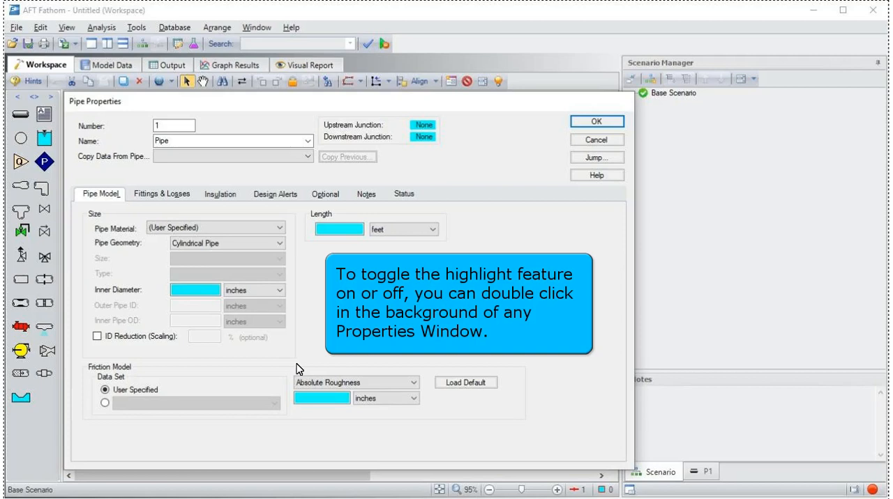
mouse_move(440, 260)
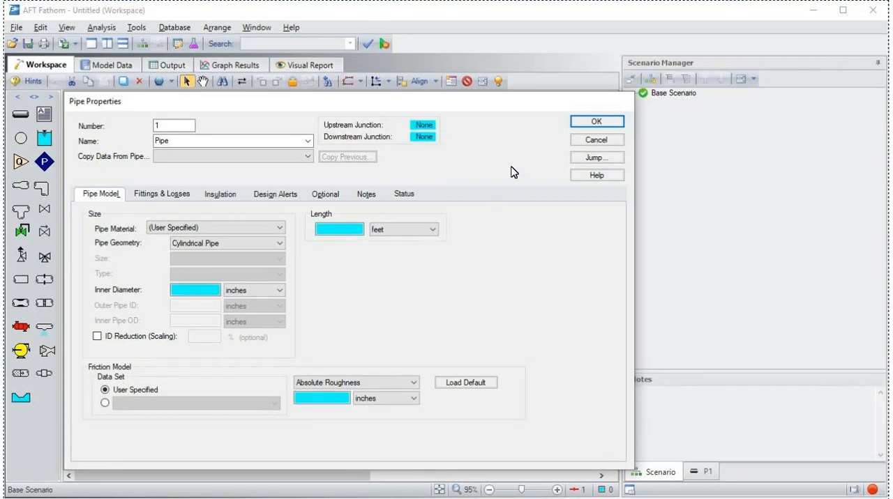
click(596, 139)
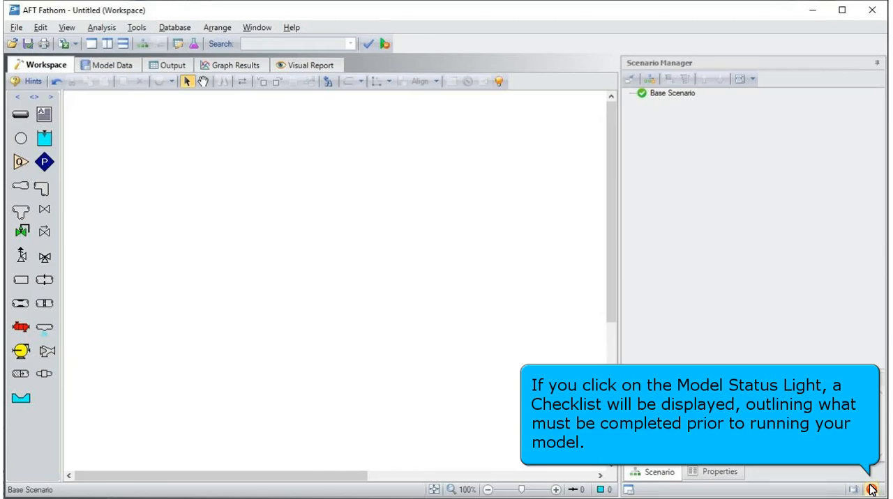
Step: Show the Check List from the Model Status Light and View > Checklist, then close it
click(871, 490)
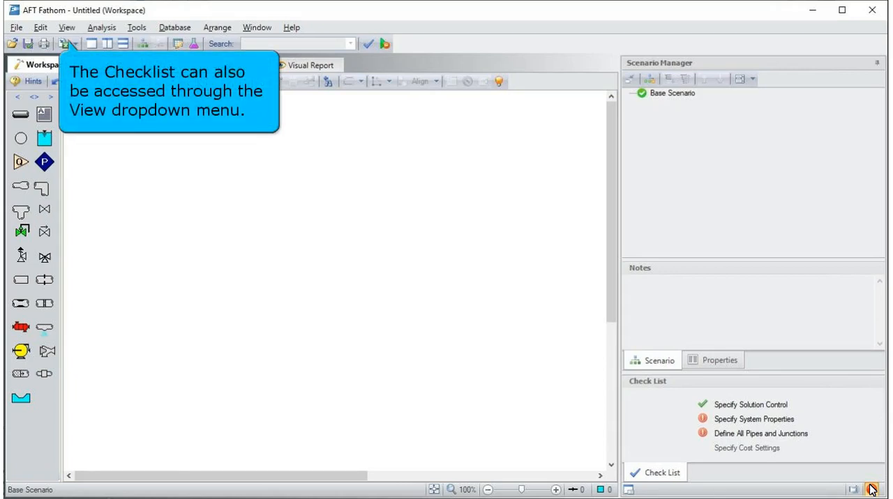
mouse_move(546, 358)
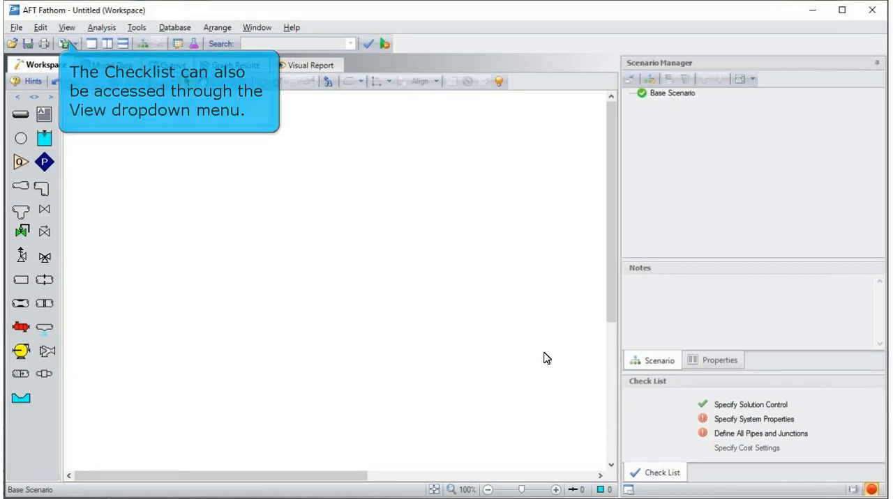
click(67, 28)
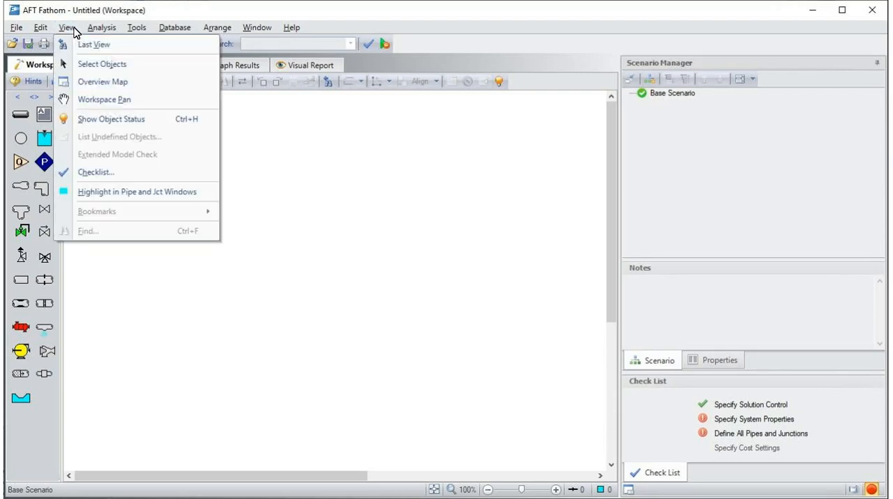
click(95, 172)
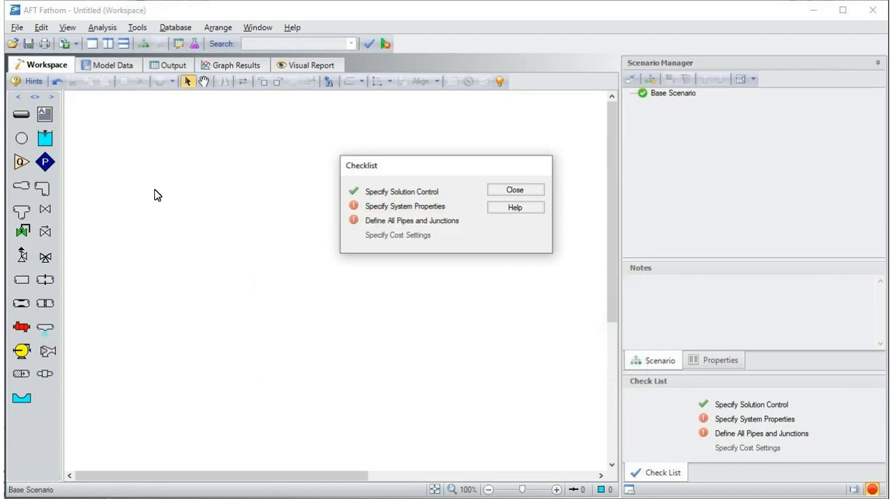
click(515, 190)
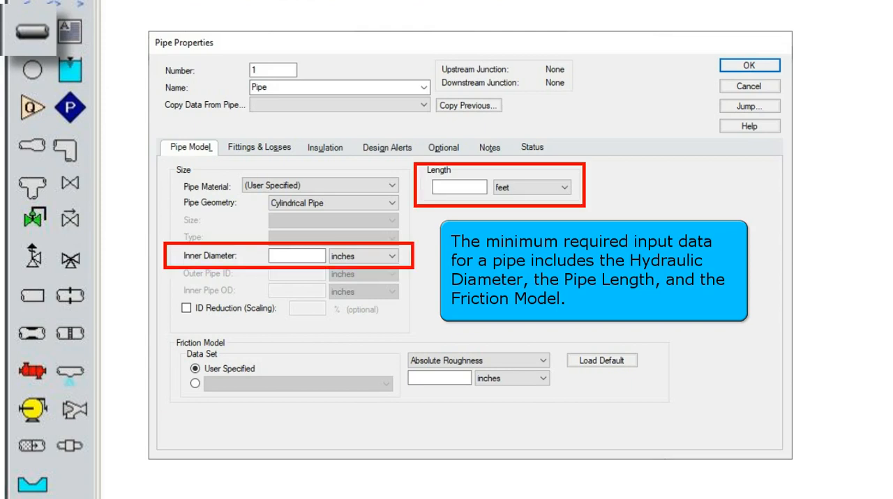
Step: Review the Inner Diameter, Length and Friction Model fields in Pipe Properties
click(392, 185)
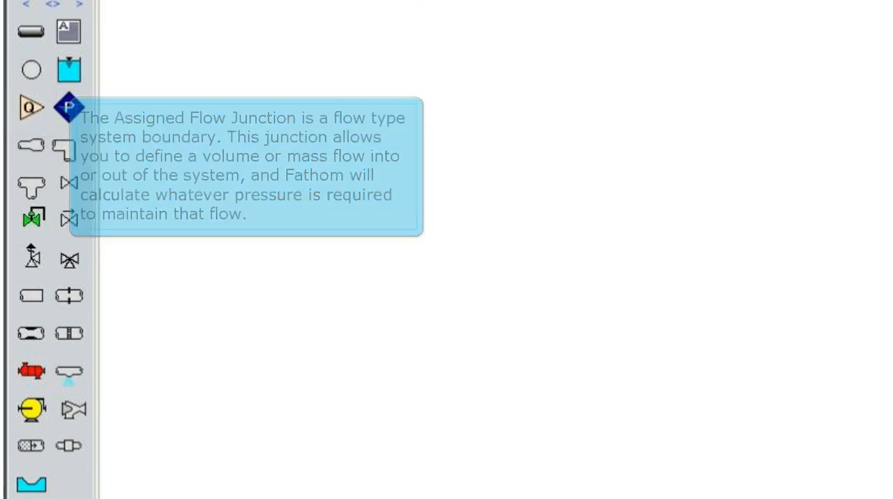
mouse_move(31, 217)
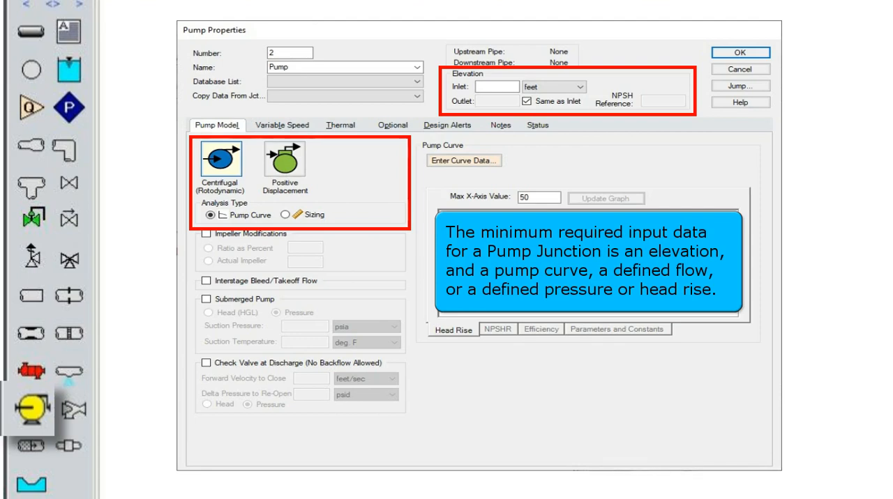
Step: Open Pump Configuration through Enter Curve Data in Pump Properties
click(463, 161)
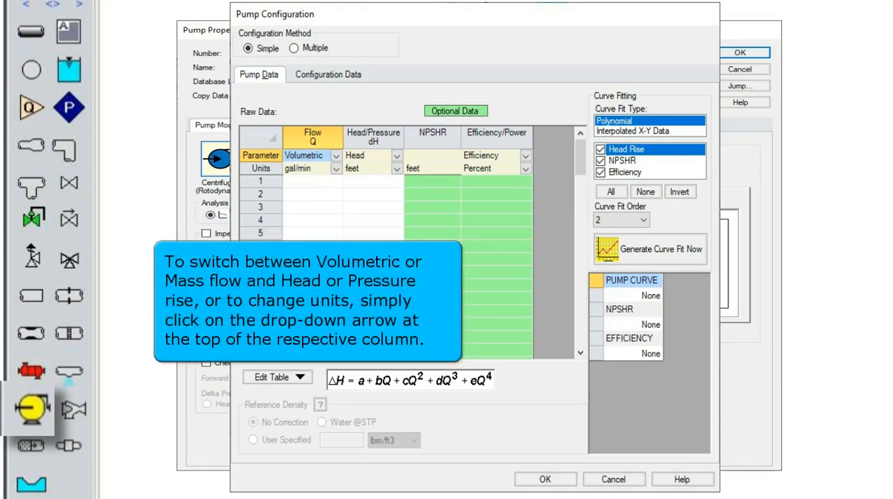
click(307, 155)
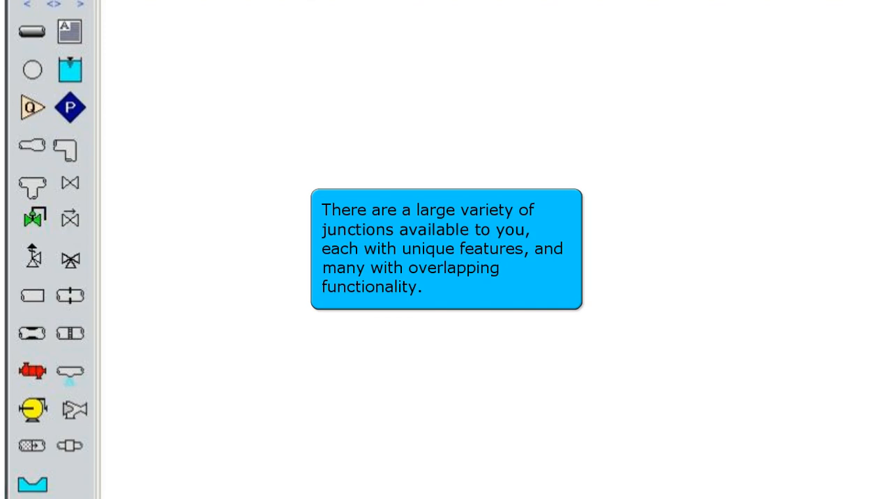
mouse_move(69, 69)
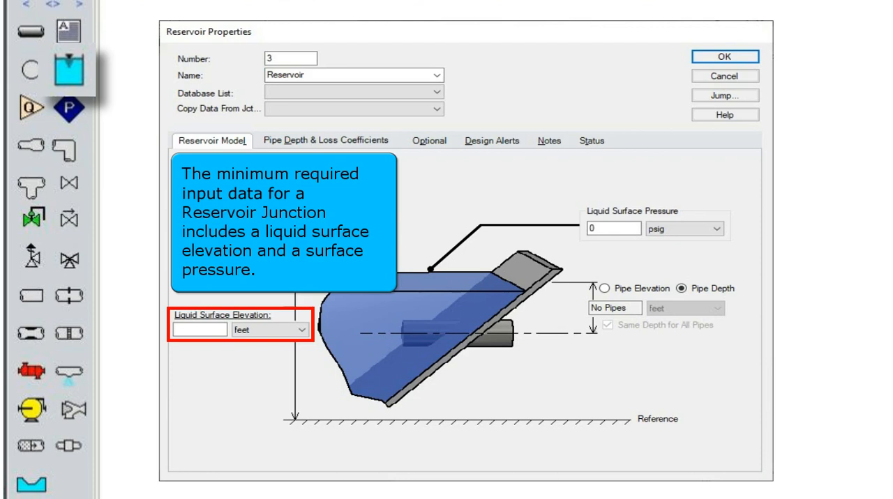
click(724, 56)
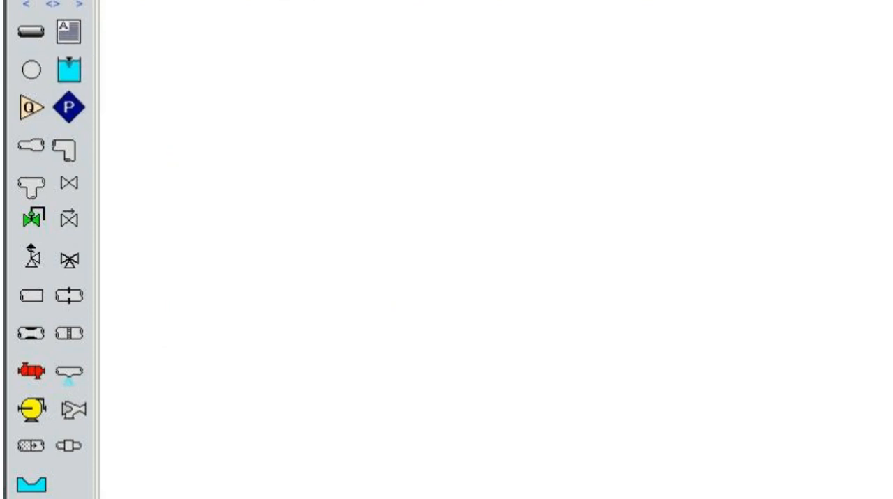
mouse_move(68, 107)
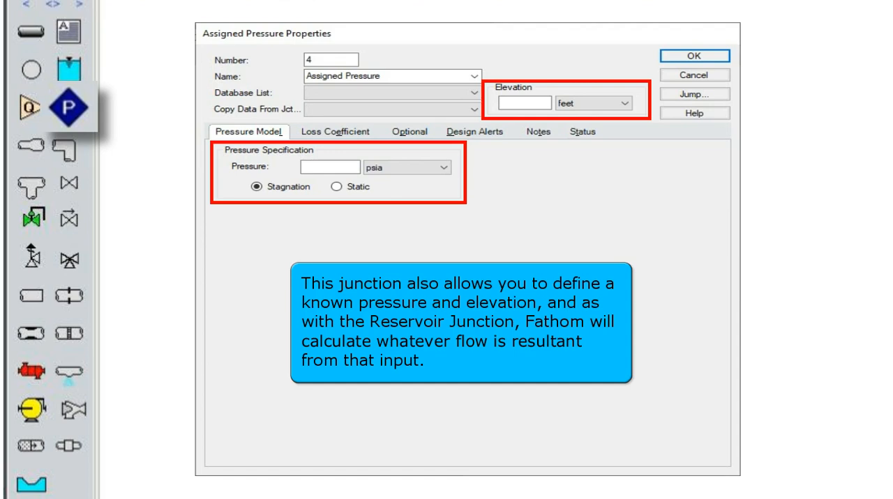
click(694, 55)
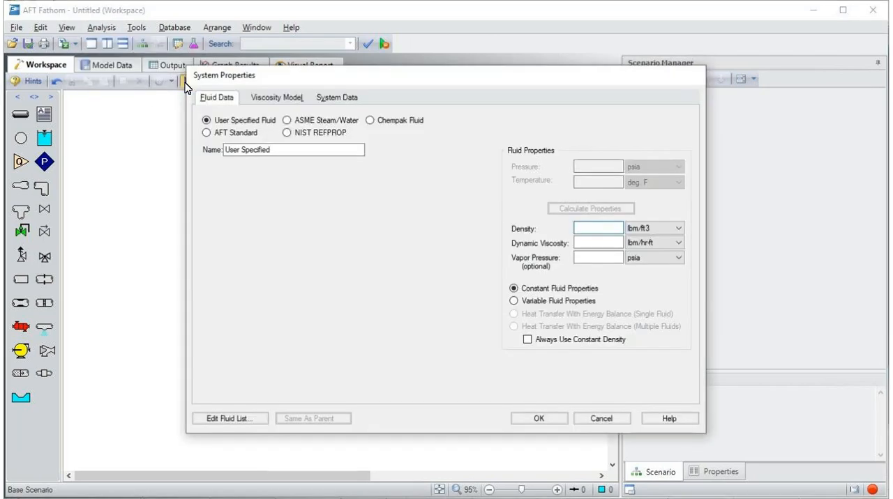
mouse_move(247, 139)
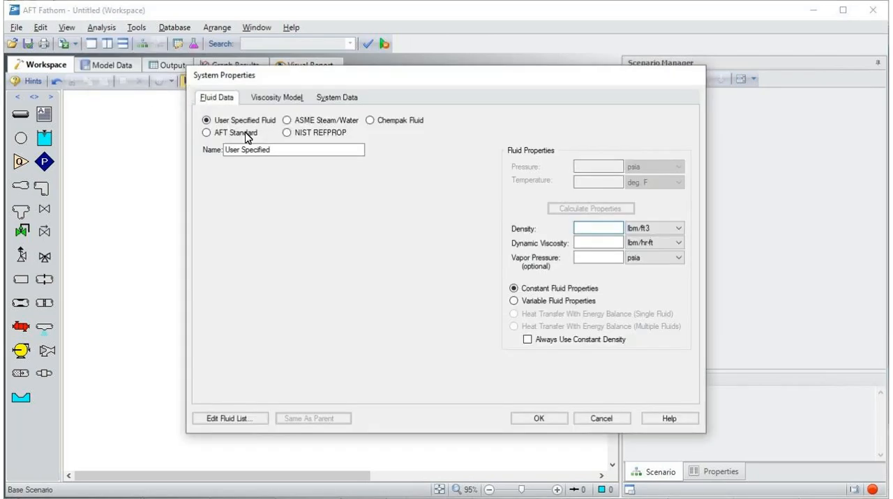
Step: Choose AFT Standard Water at 70 deg F, calculate its properties, and accept
click(206, 132)
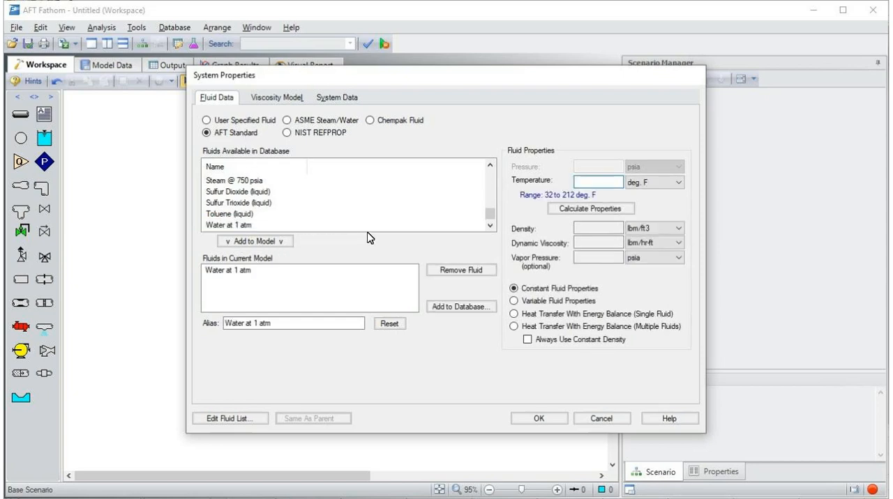
text(70)
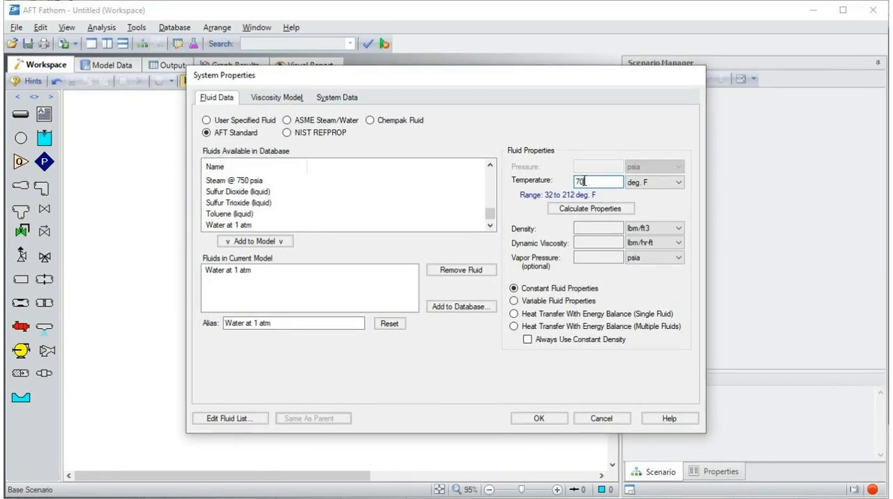
click(590, 208)
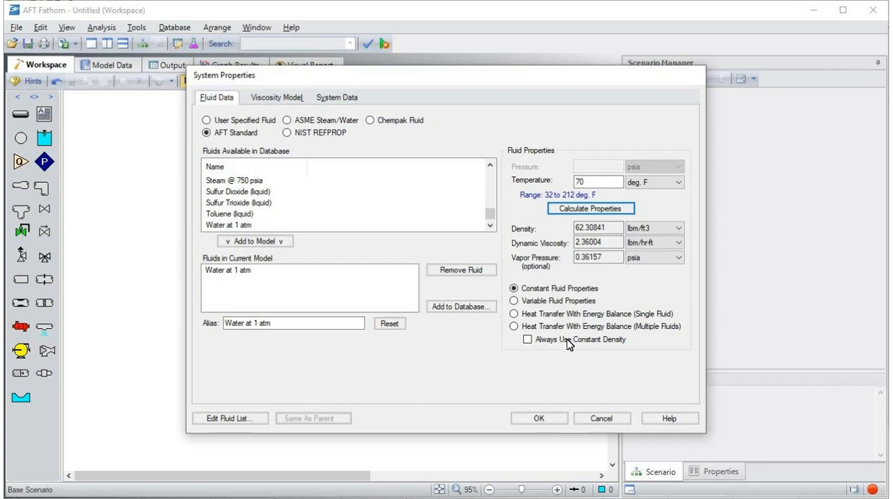
click(537, 418)
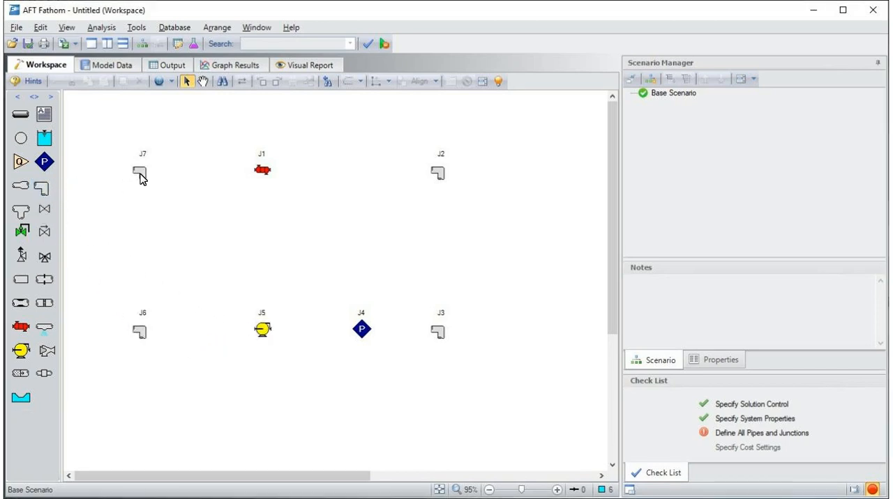
mouse_move(20, 114)
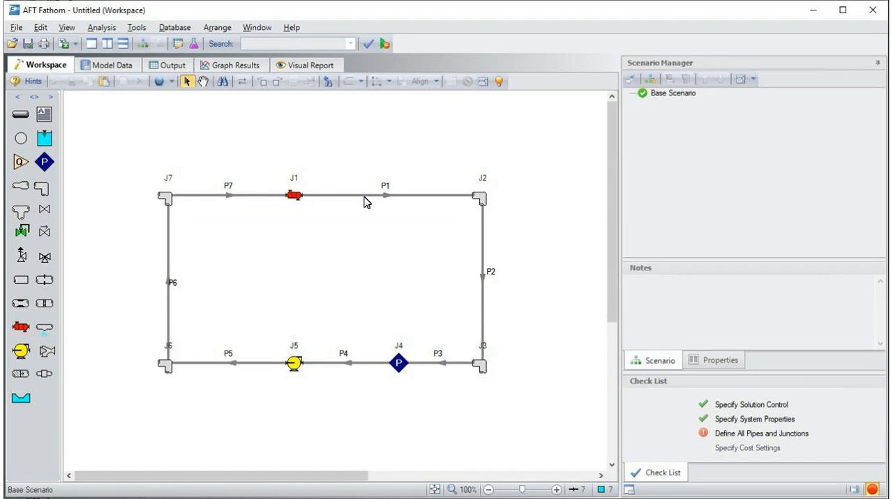
Step: Set pipe P1 to 200 ft of 3-inch STD Steel - ANSI pipe
double_click(385, 196)
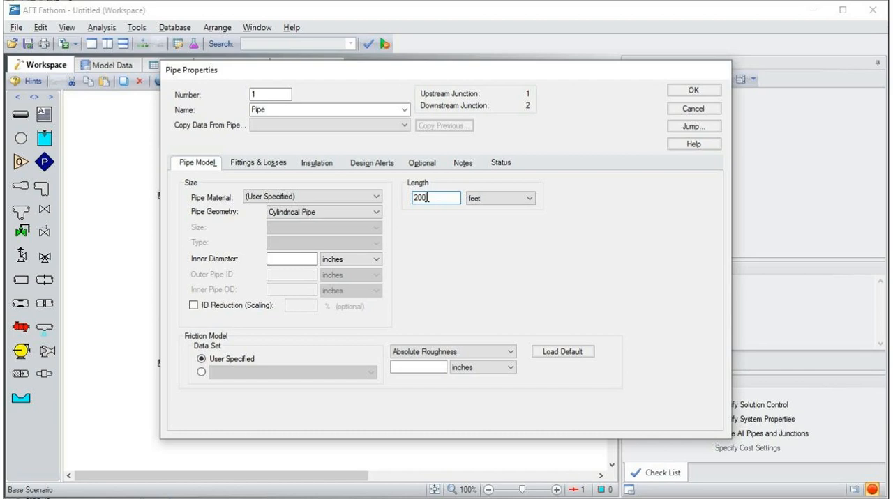
click(312, 196)
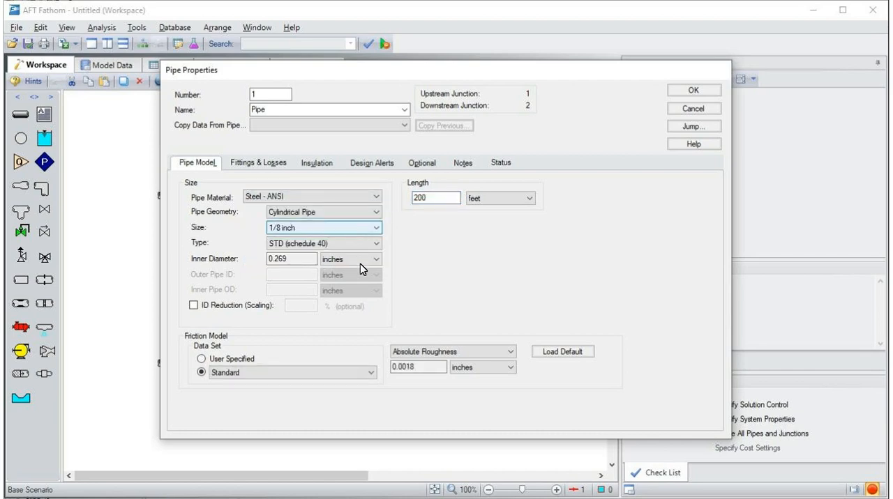
click(323, 228)
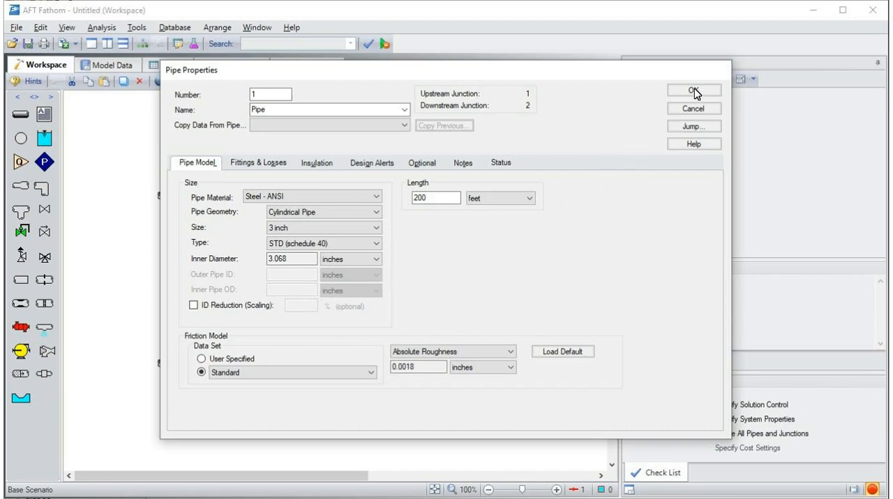
click(693, 90)
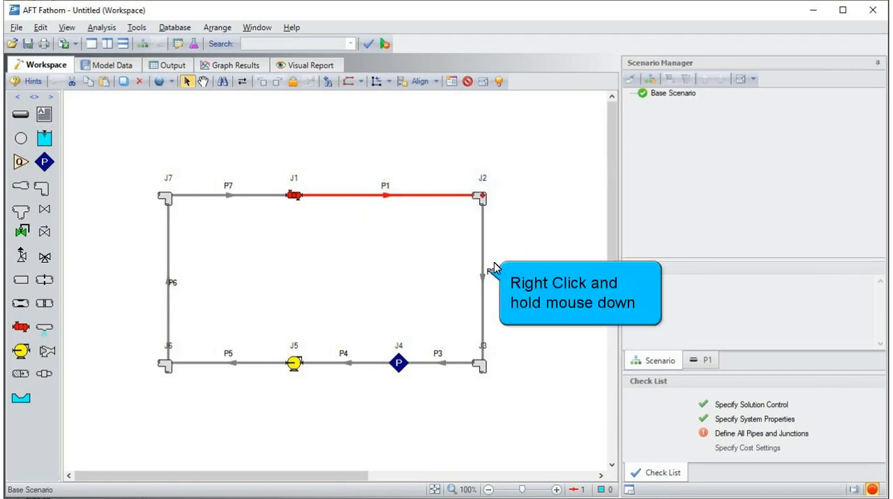
Step: Show Quick Access Panel input summaries for P2 (15 ft), P3 and P4 (100 ft)
right_click(482, 272)
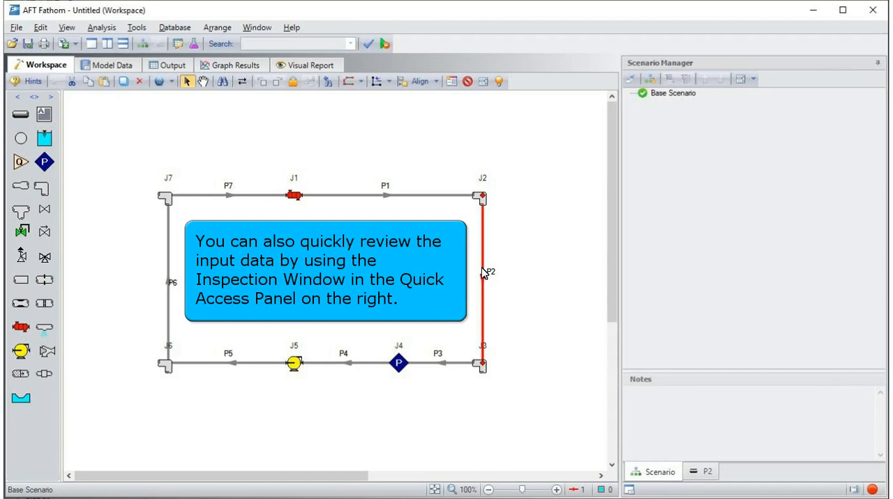
click(701, 472)
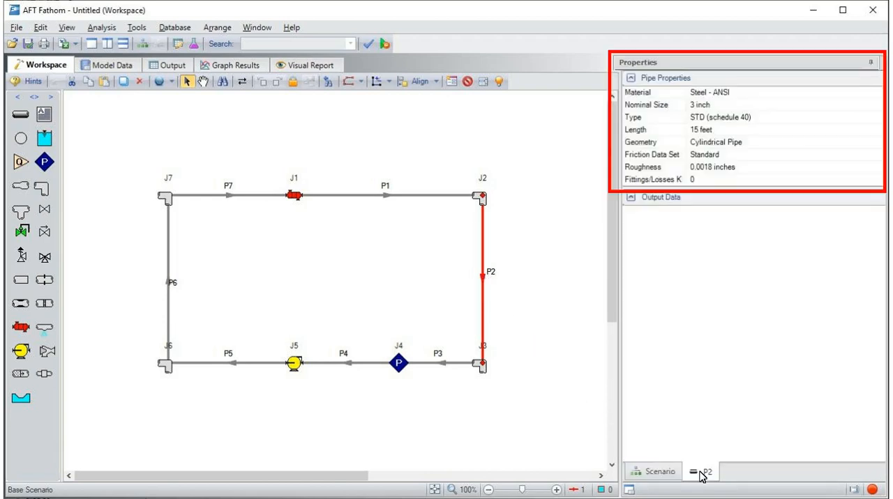
click(706, 471)
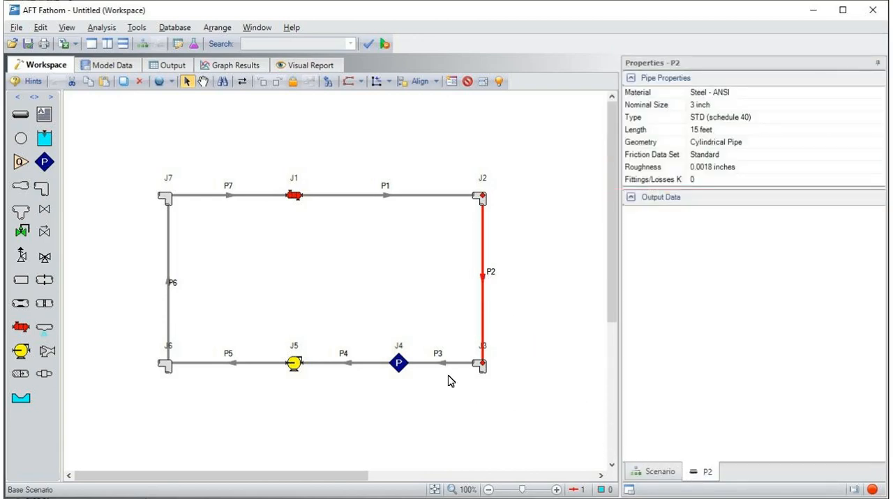
click(438, 363)
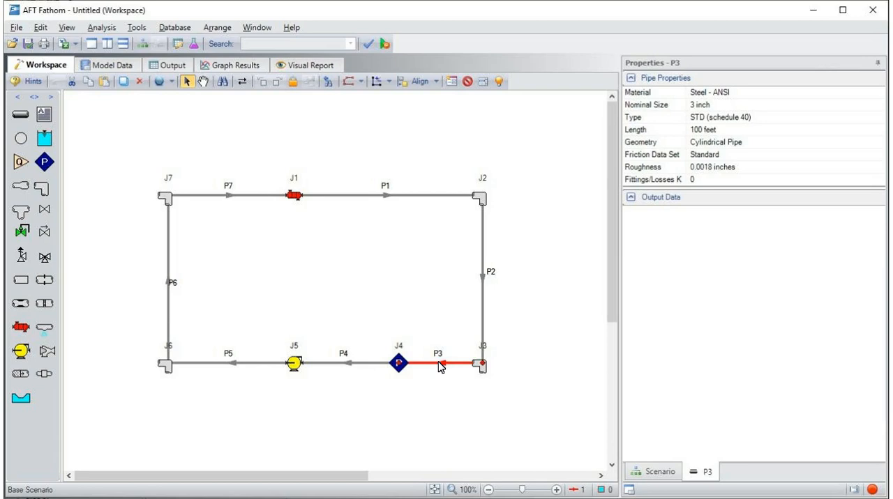
click(343, 364)
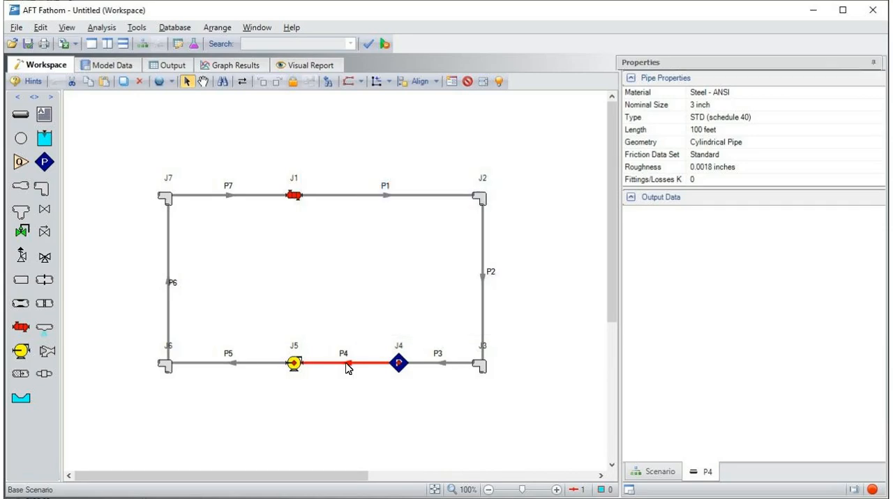
Step: Give J2 a 15 ft inlet elevation and the Standard Elbow (knee, threaded) type
double_click(480, 196)
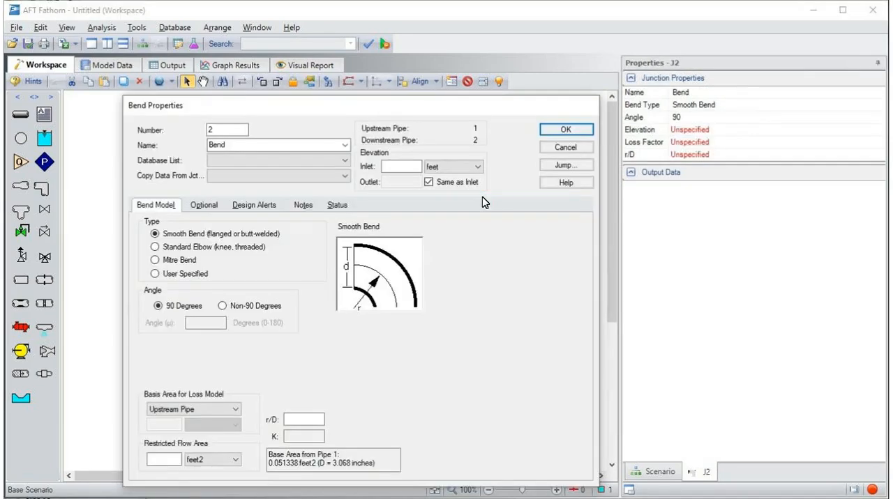
text(15)
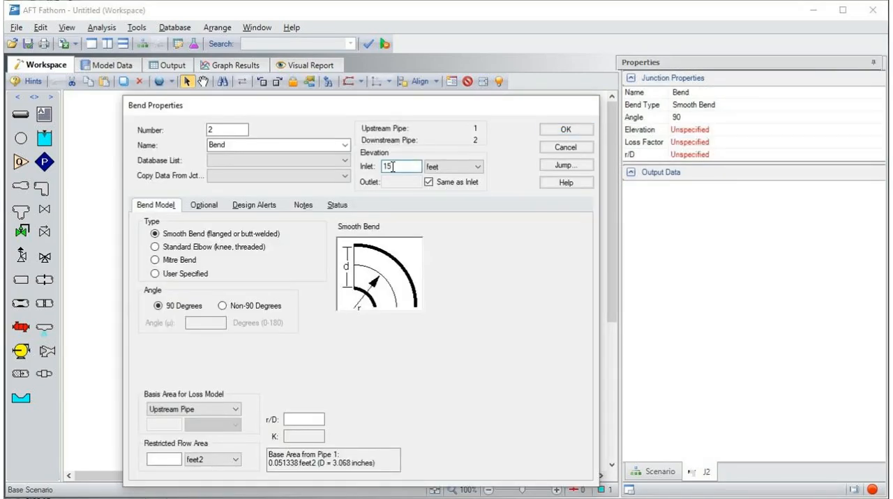
click(155, 247)
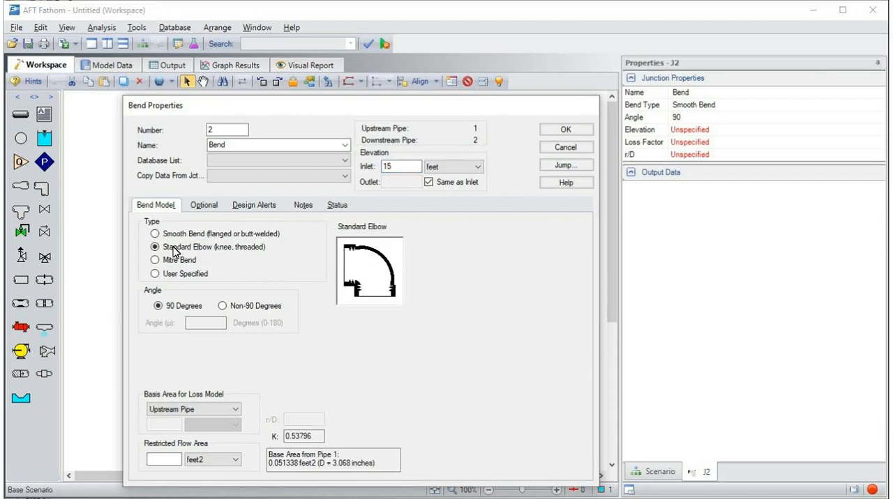
mouse_move(524, 170)
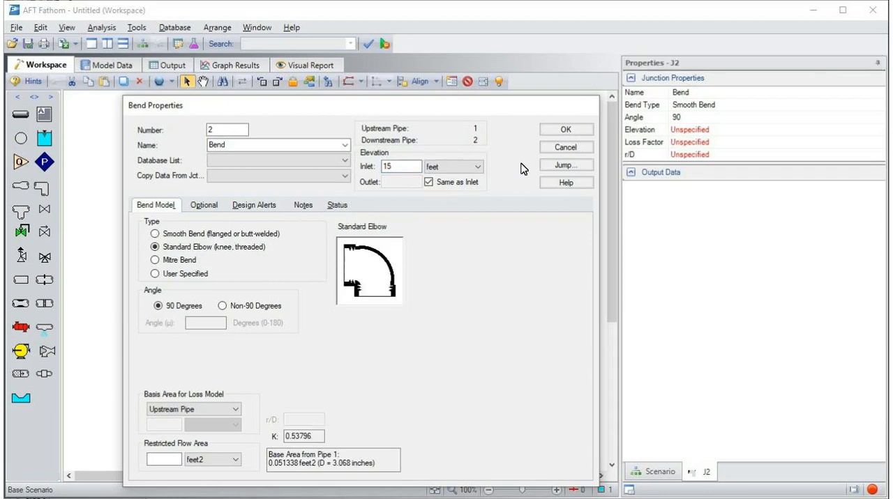
click(565, 129)
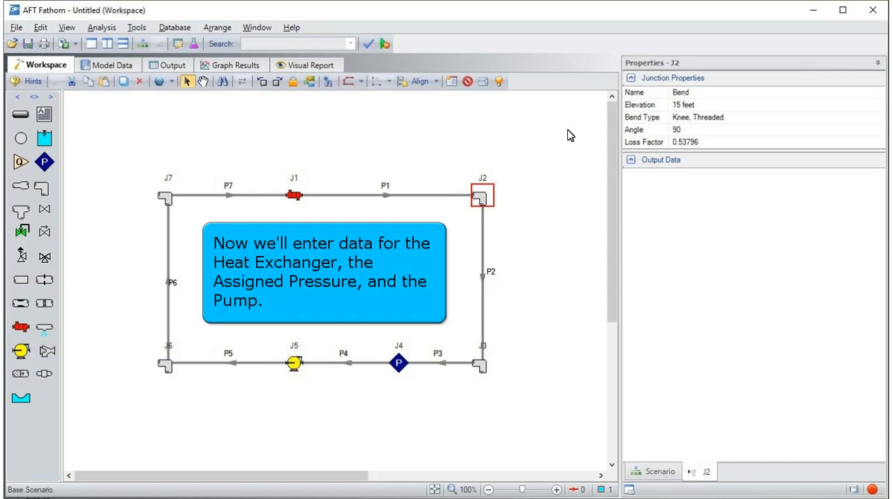
mouse_move(550, 104)
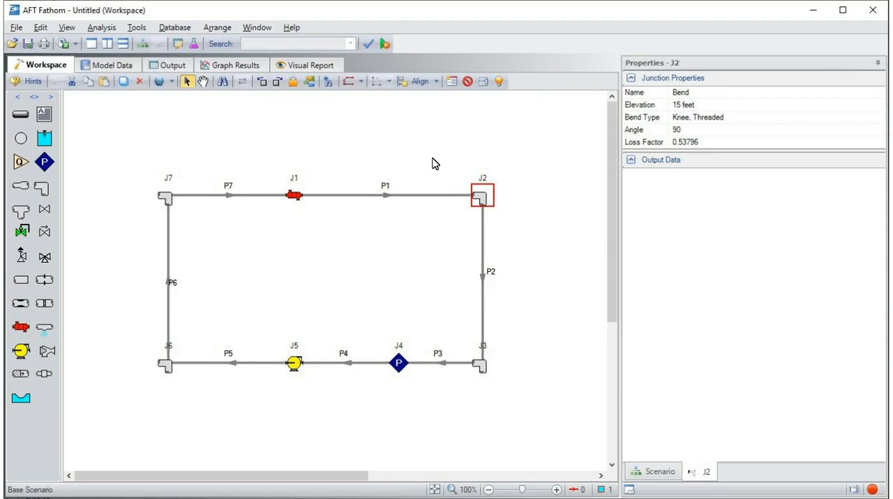
Step: Set heat exchanger J1's loss model to Resistance Curve and open its curve data table
double_click(293, 195)
text(15)
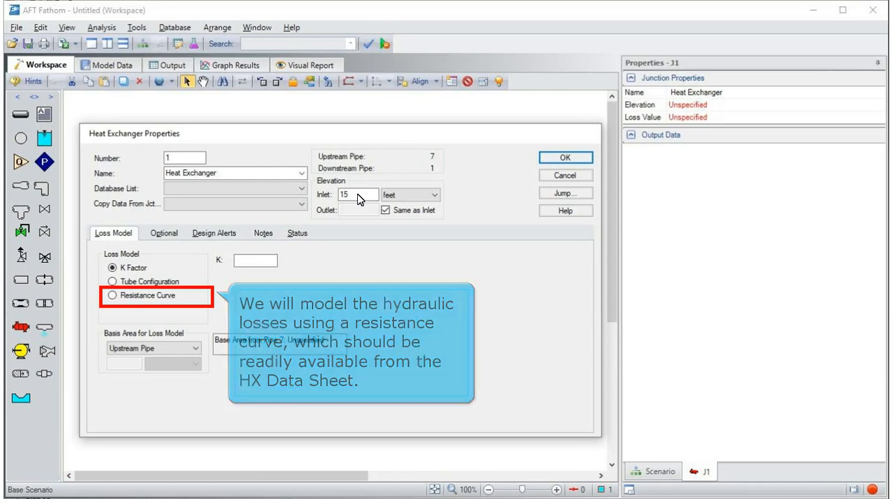
click(111, 295)
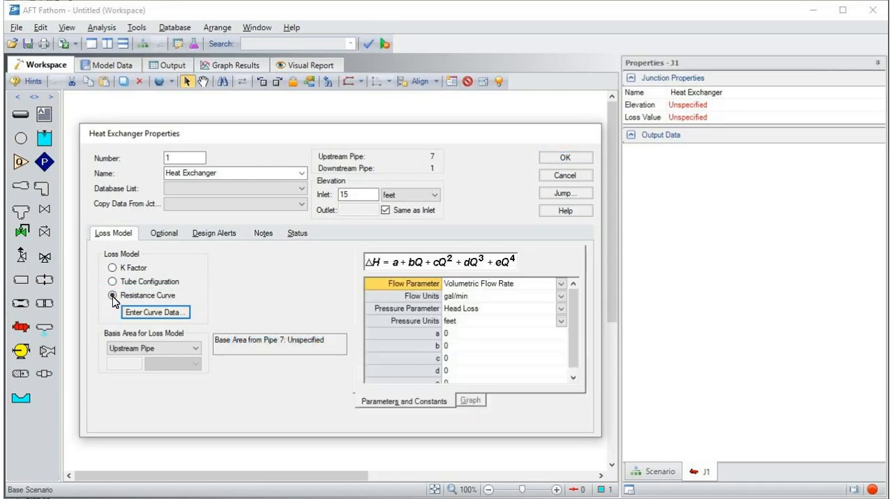
click(155, 313)
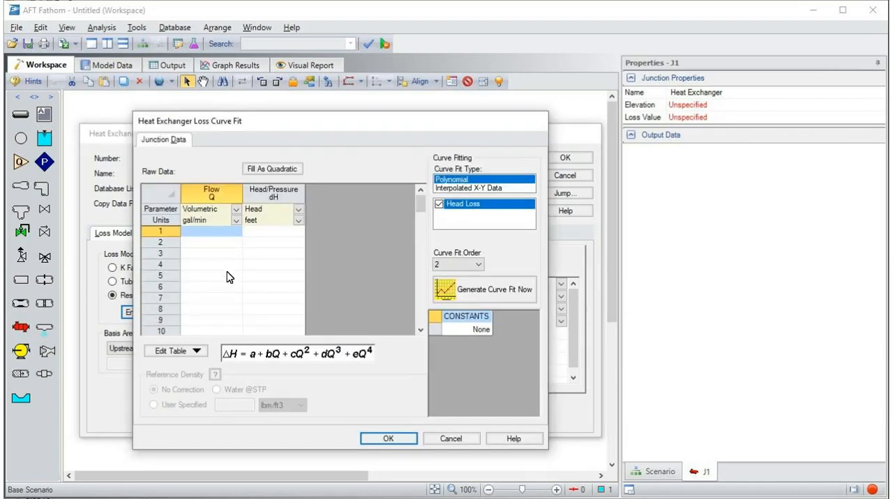
Step: Enter heat exchanger J1's loss points, accept the fit reaching 80 psid at 400 gal/min, and close
click(266, 210)
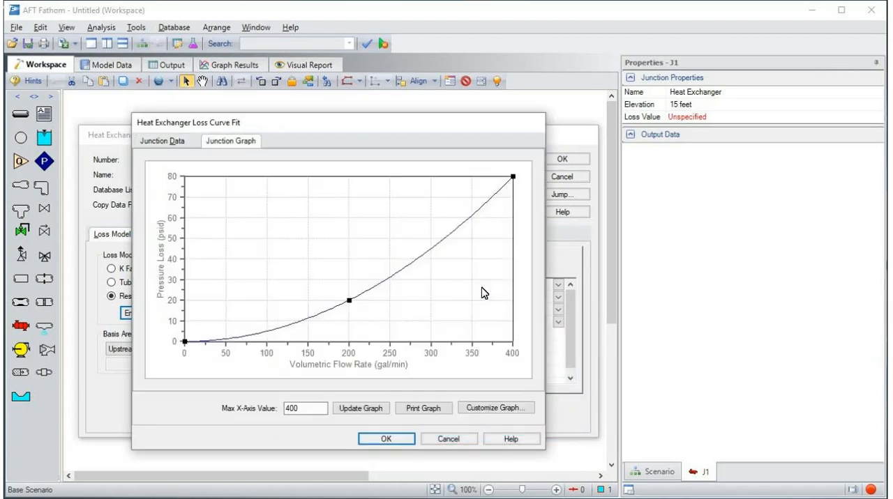
mouse_move(459, 347)
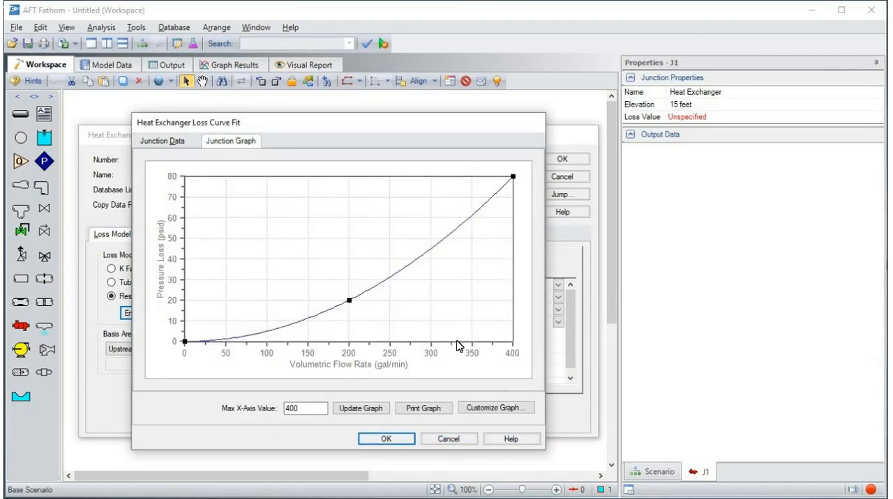
click(386, 439)
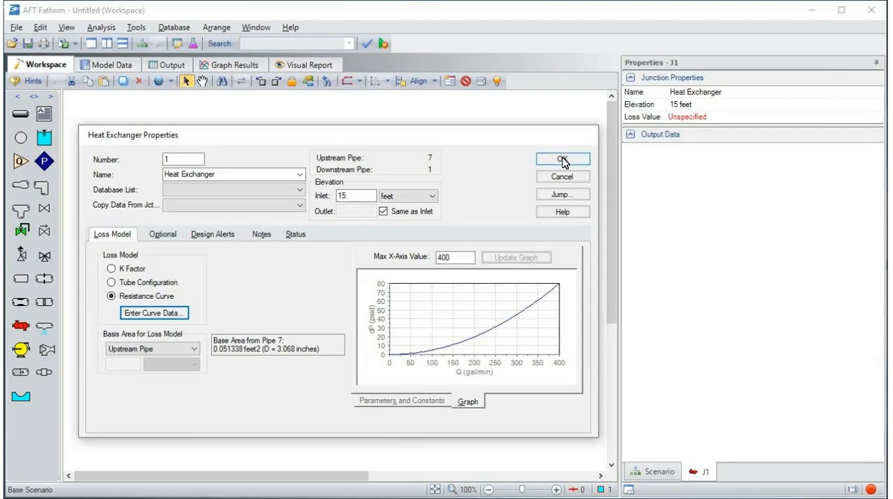
click(562, 159)
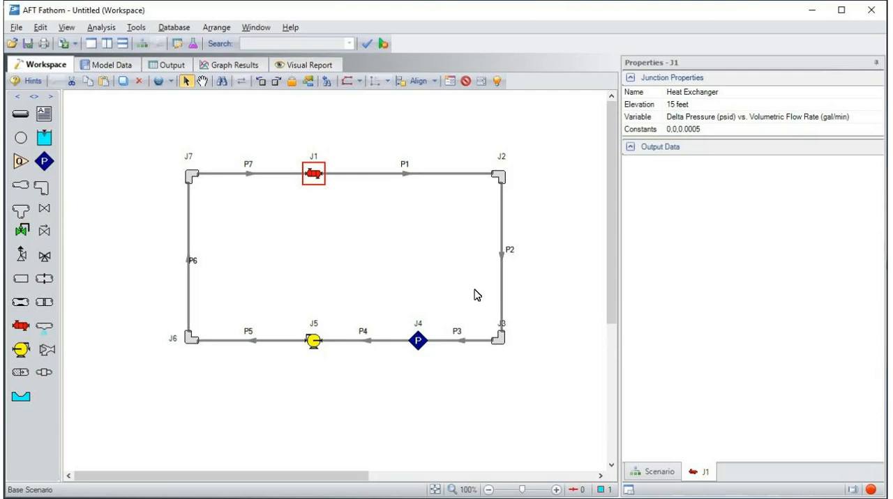
Step: Give assigned pressure junction J4 a pressure of 20 in psig units
double_click(417, 341)
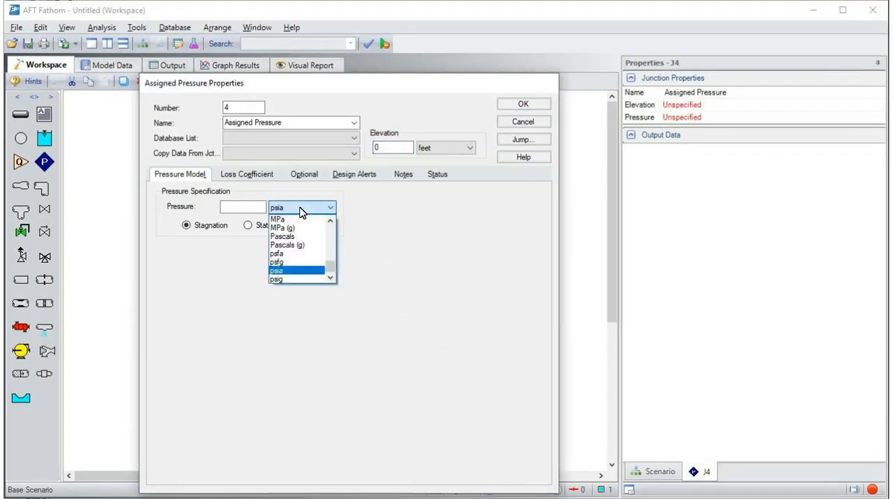
click(276, 279)
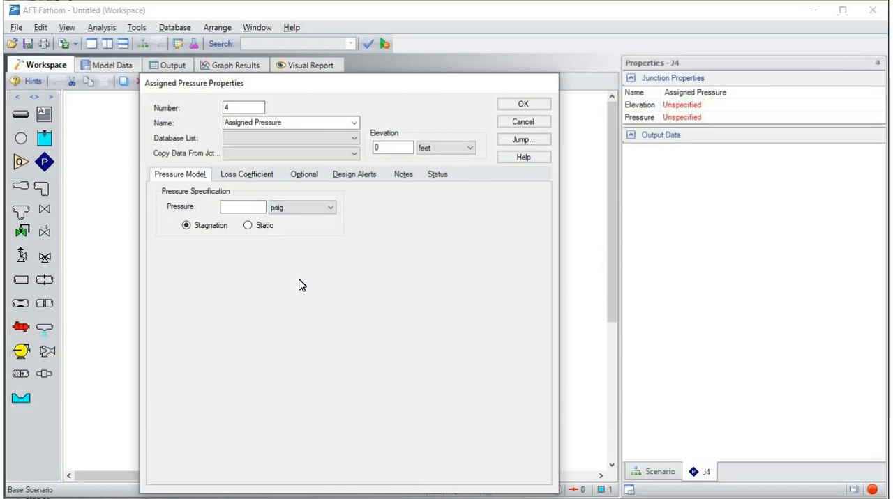
text(20)
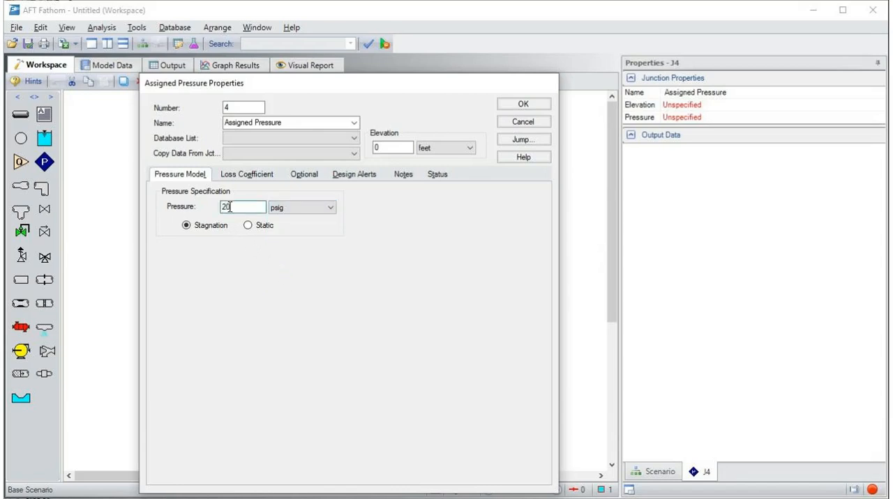
click(523, 103)
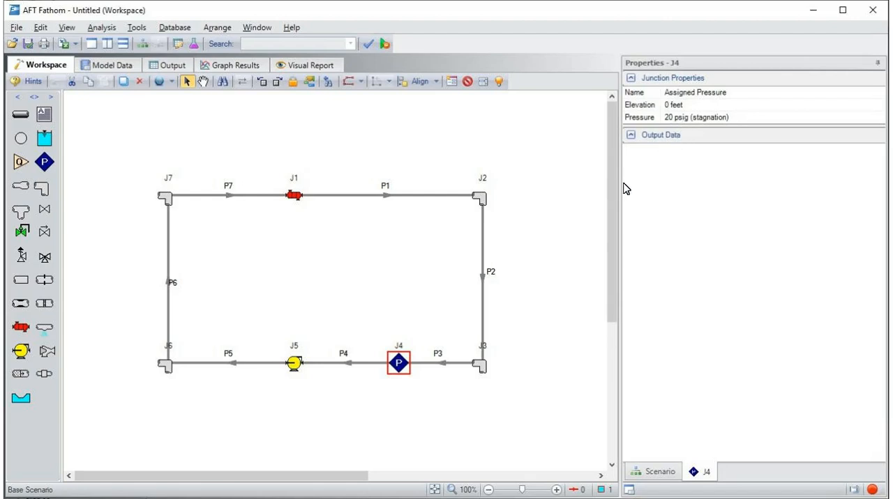
Step: Set pump J5 to Sizing analysis with a 200 gal/min fixed flowrate
double_click(293, 364)
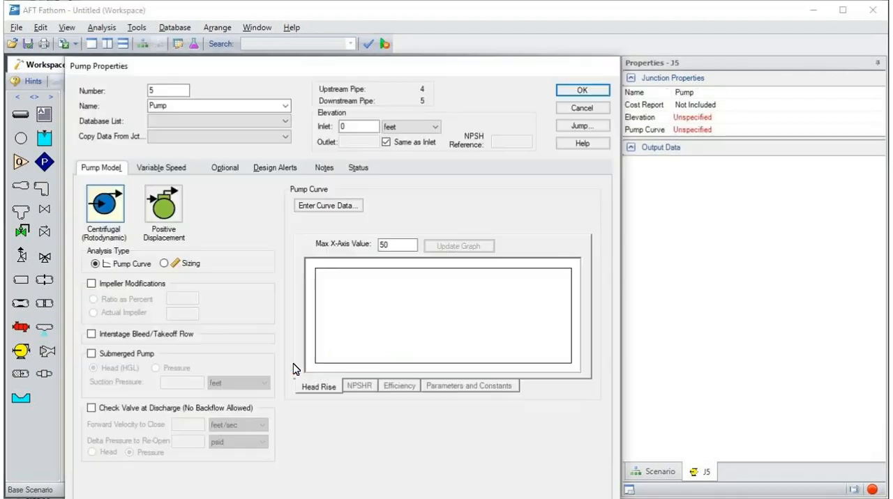
click(165, 263)
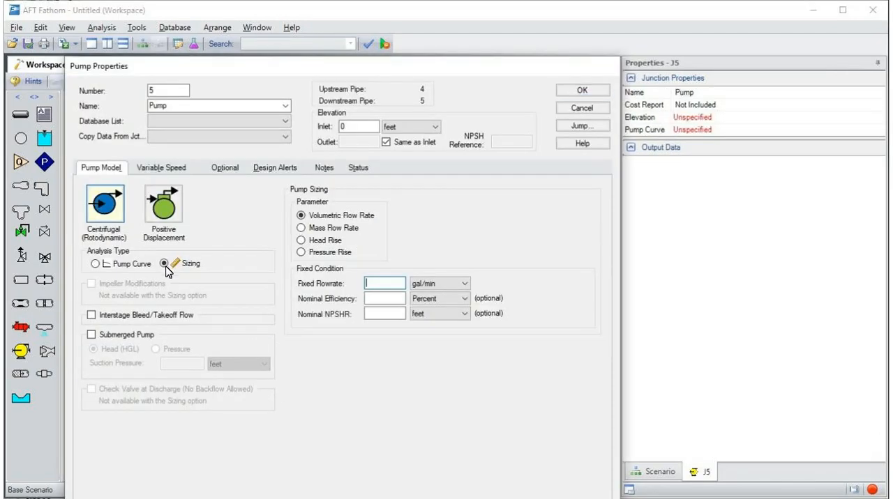
text(200)
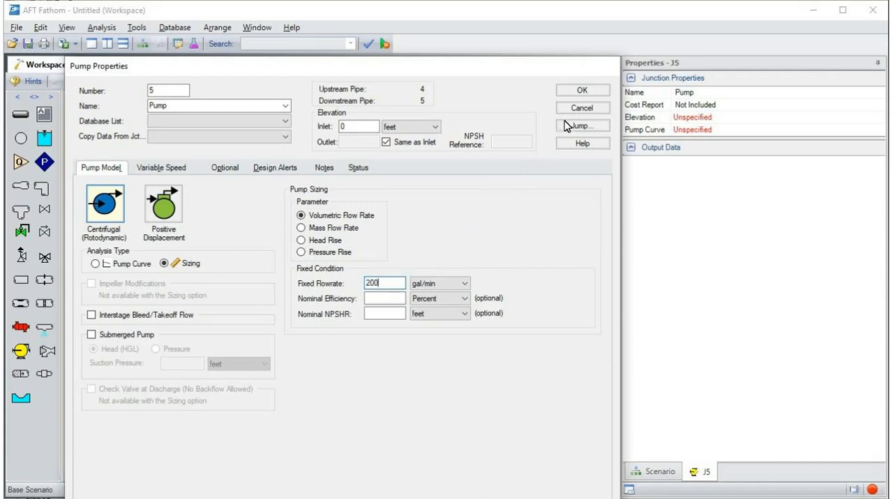
click(582, 90)
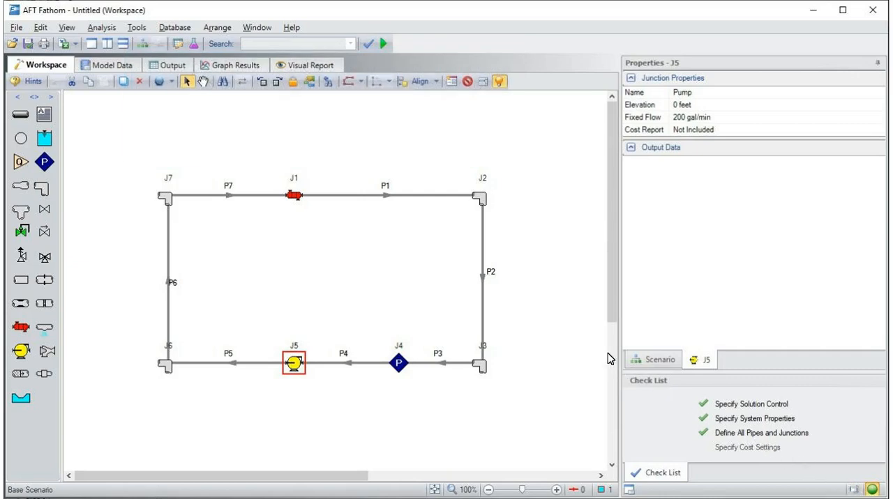
mouse_move(279, 89)
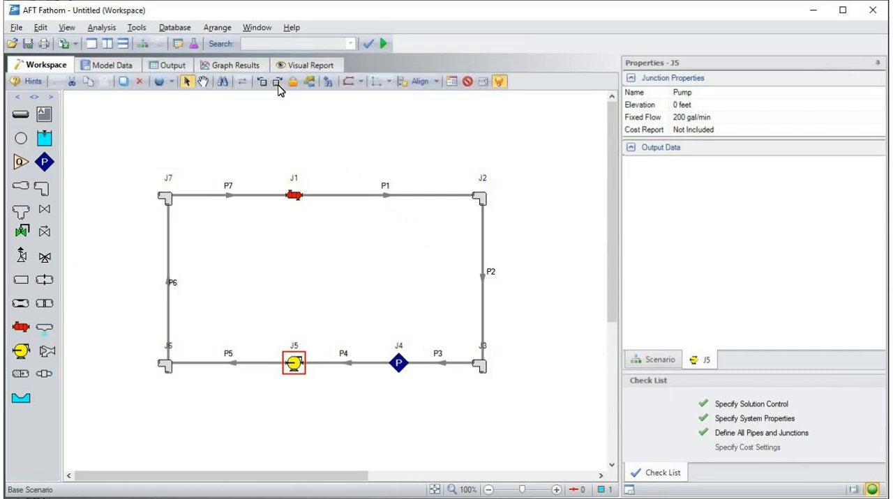
Step: Rotate the pump J5 icon twice, then reorient bends J7 and J3 to match the pipes
click(278, 82)
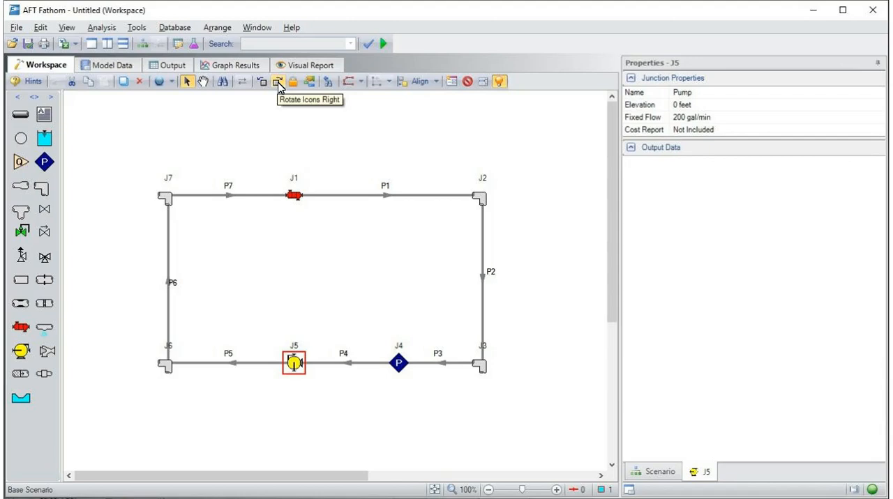
click(277, 82)
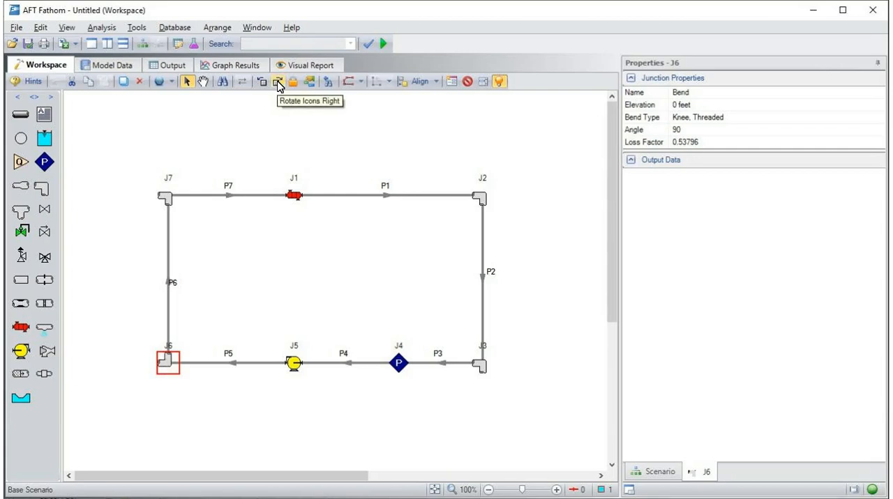
click(167, 196)
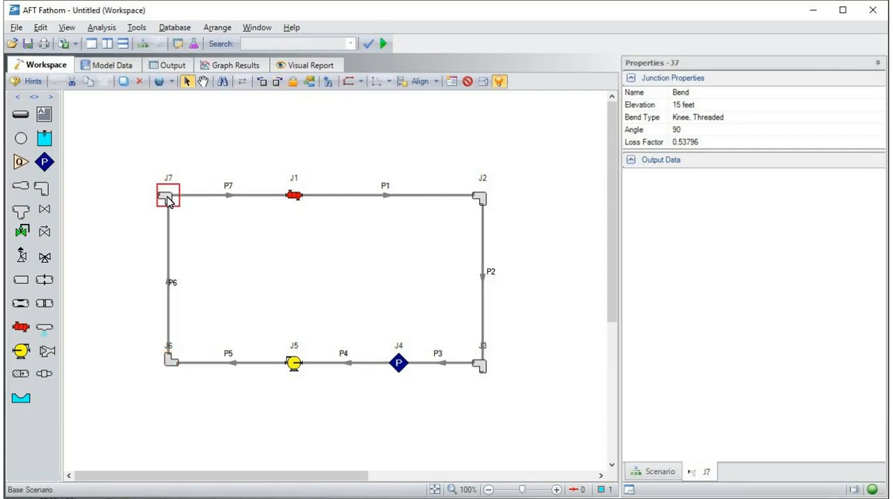
mouse_move(276, 116)
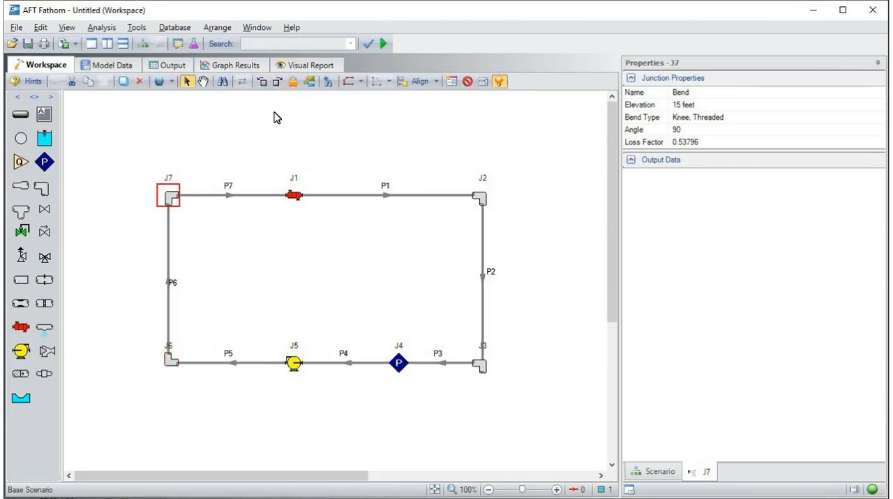
click(482, 364)
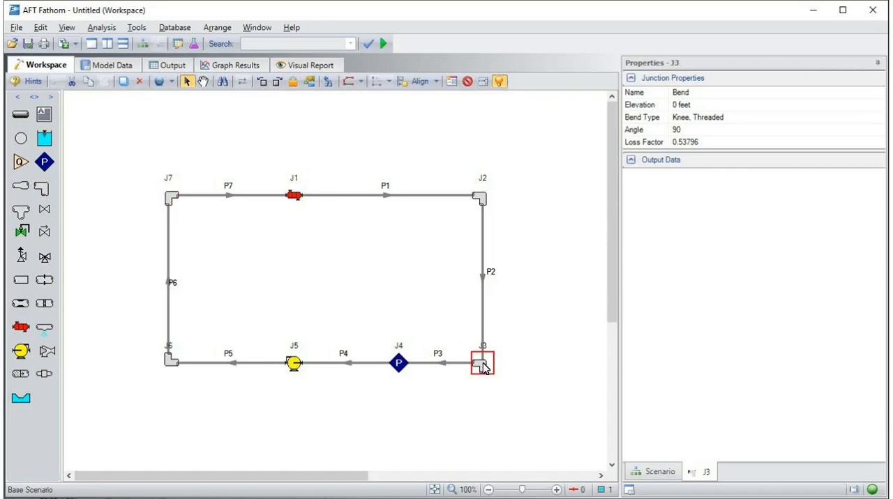
mouse_move(310, 152)
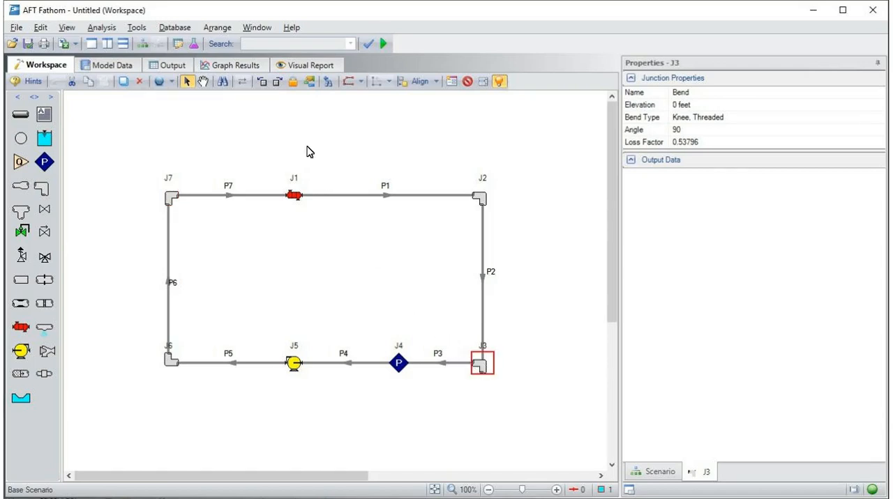
mouse_move(330, 186)
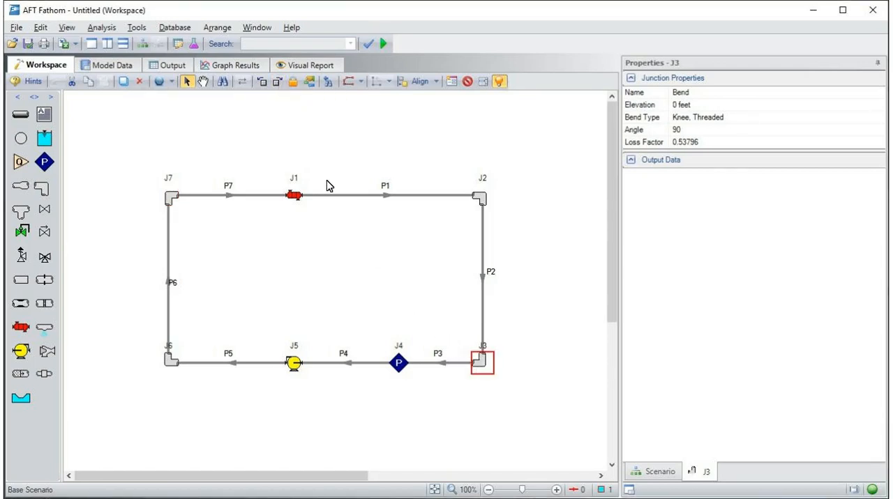
click(349, 419)
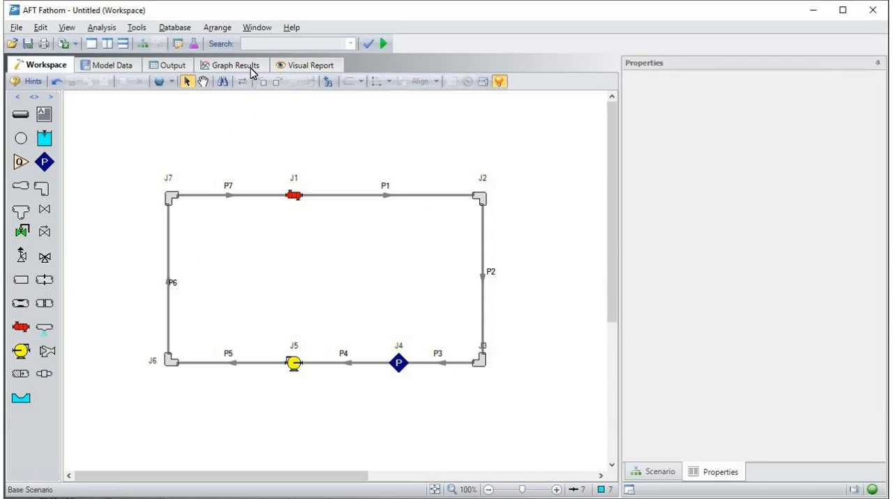
Step: Switch to the Model Data view and show the heat exchanger junction data
click(257, 27)
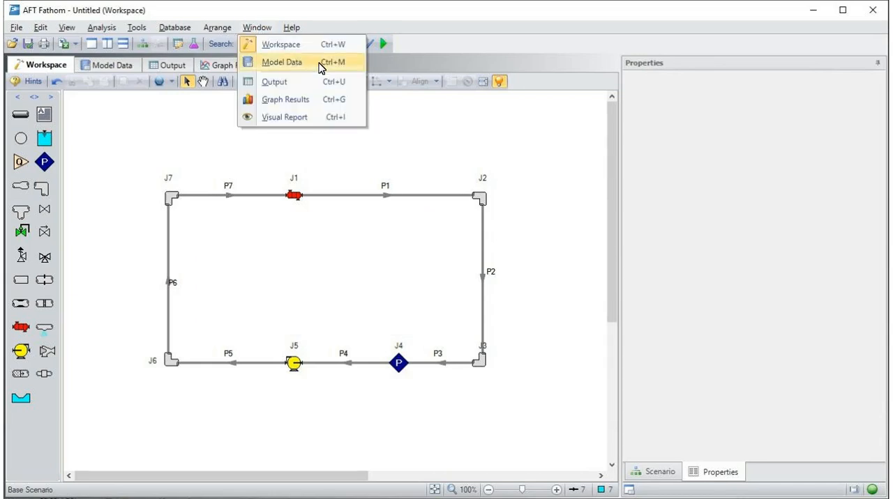
click(282, 62)
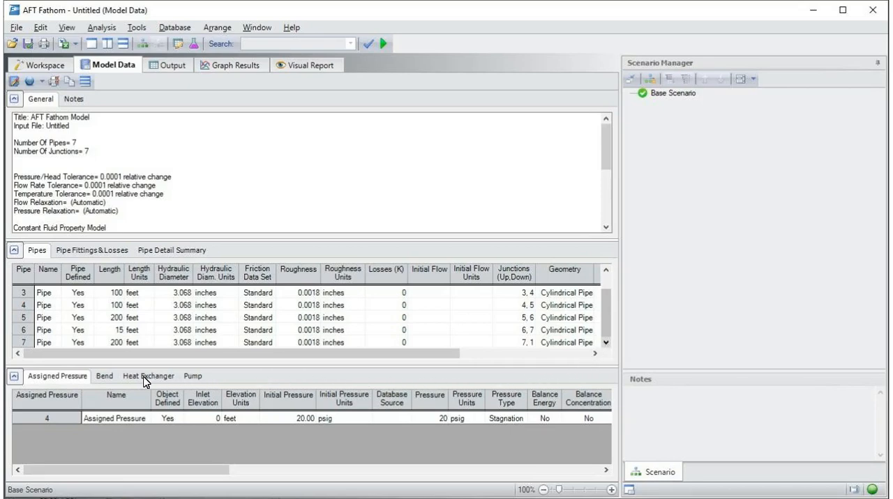
click(147, 376)
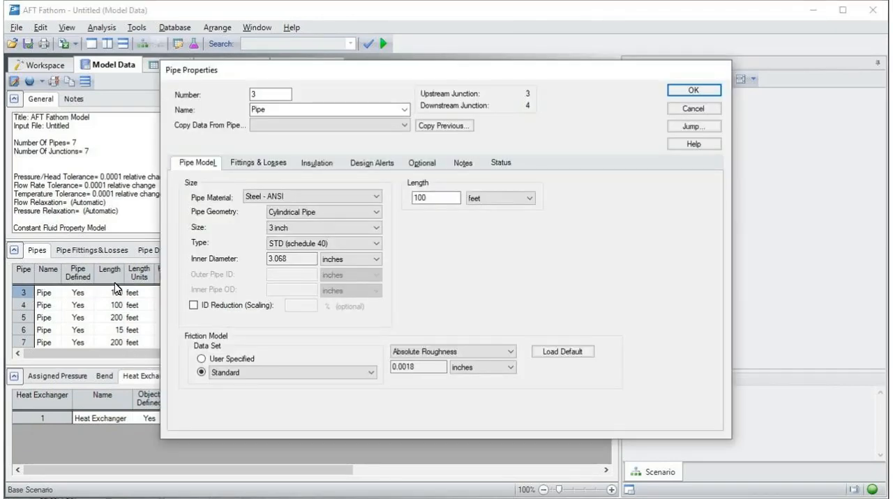
Step: Enter an 80 percent nominal efficiency for sizing pump J5 and confirm
click(693, 90)
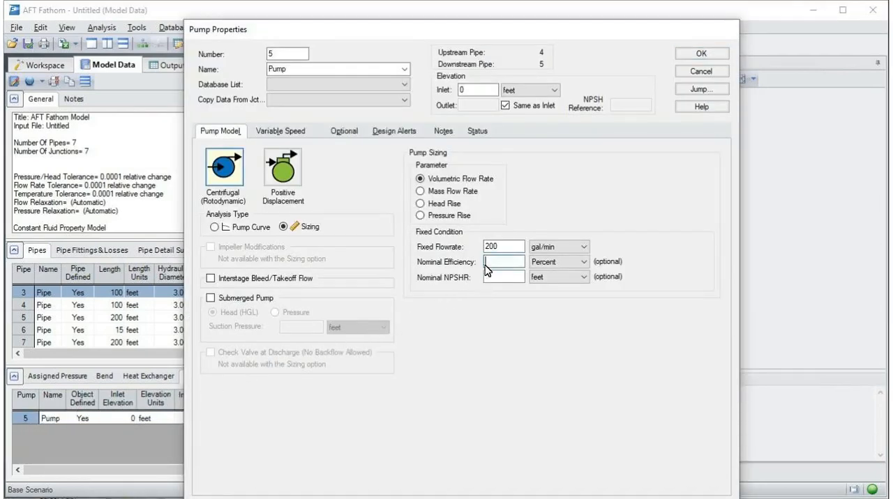
text(80)
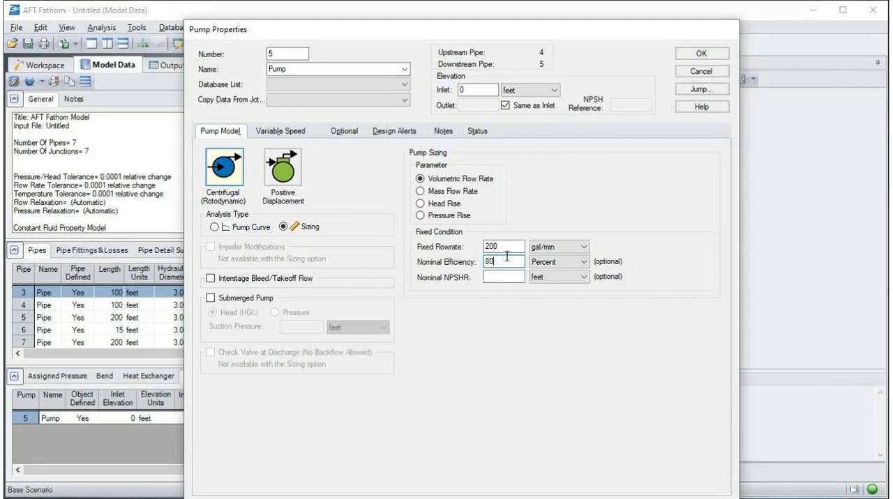
click(700, 53)
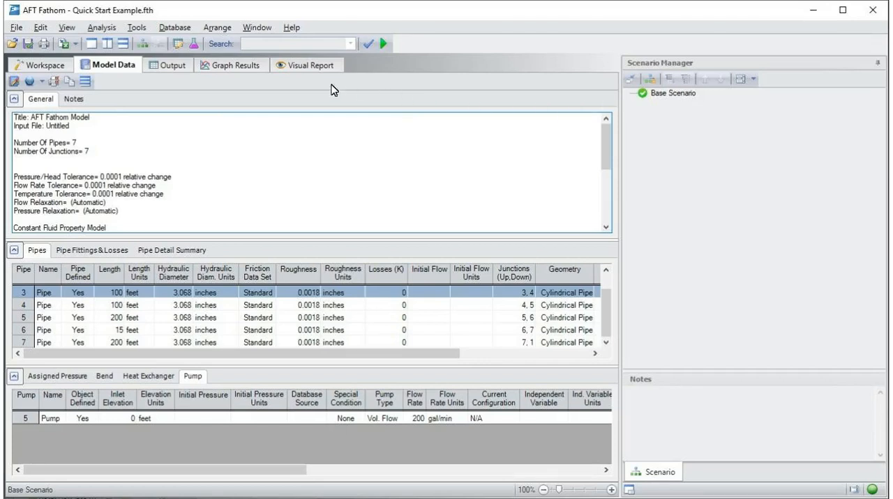
Step: Run the model from the Analysis menu and view the Output results showing 200 gal/min
click(101, 27)
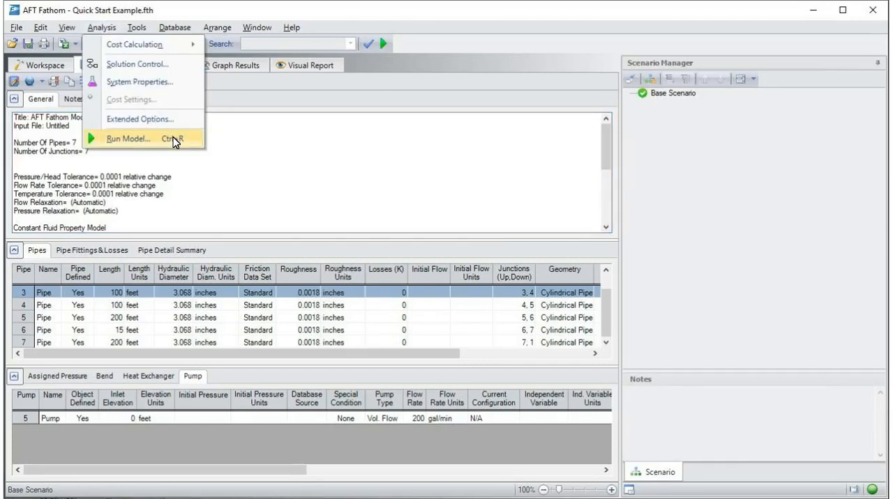
click(128, 138)
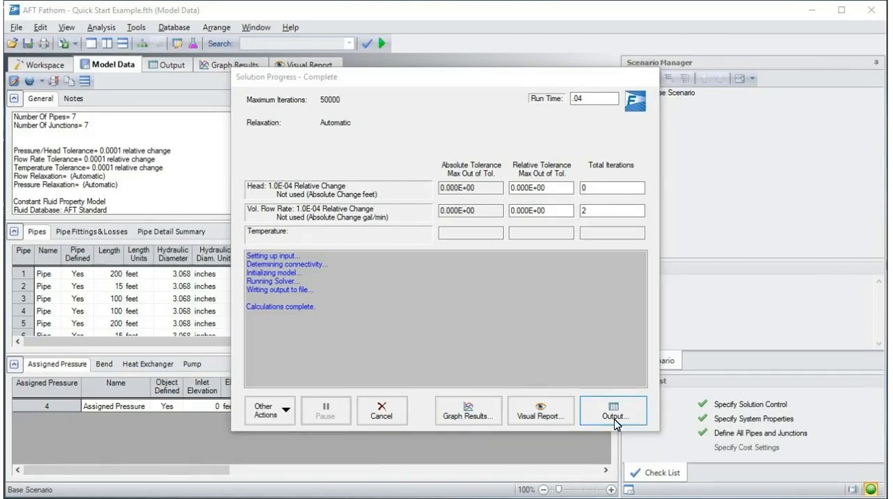
click(613, 410)
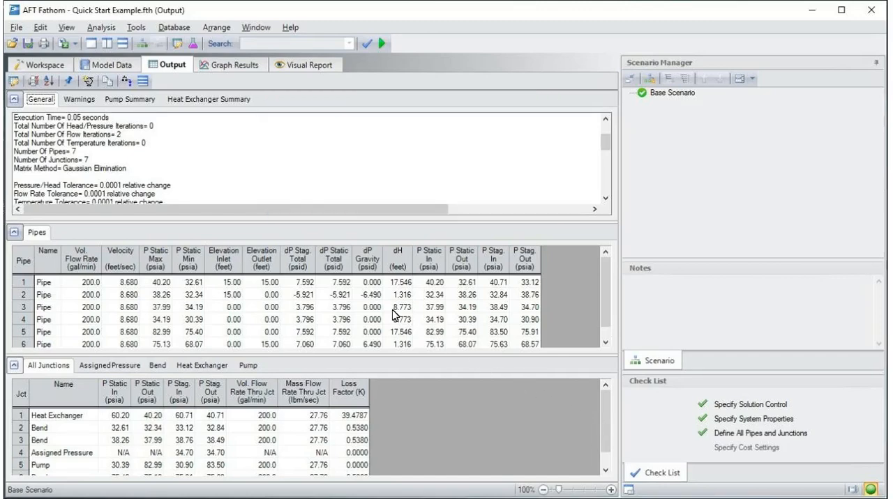
Step: Check the Pump Summary (200 gal/min, 121.6 ft head), then return to the Workspace
click(129, 99)
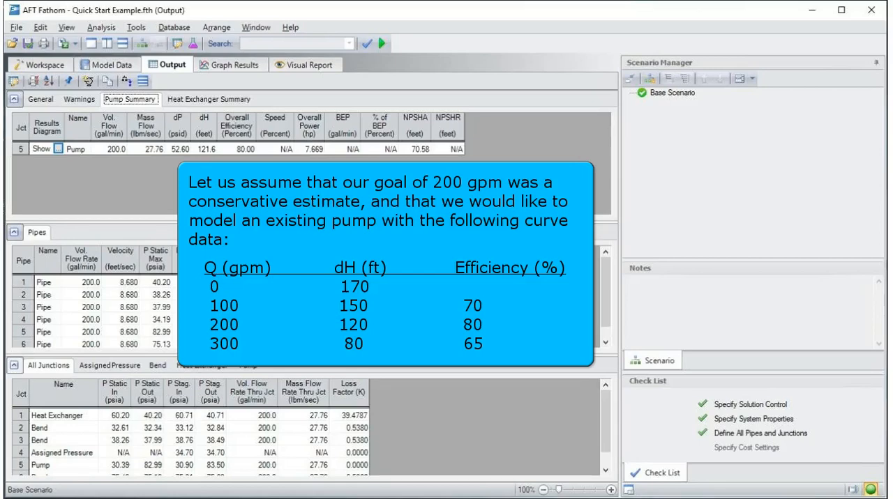
click(40, 65)
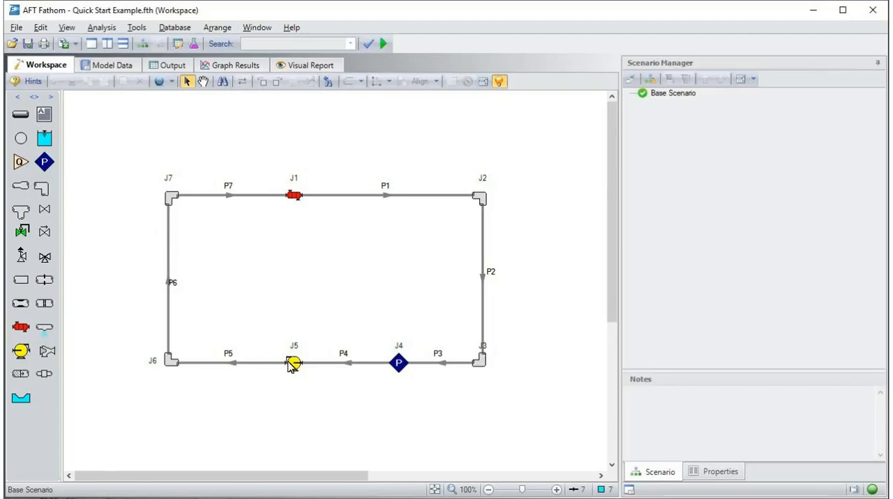
Step: Switch pump J5 to Pump Curve and enter flow points 100, 200, 300 gal/min, then start on head values
double_click(293, 363)
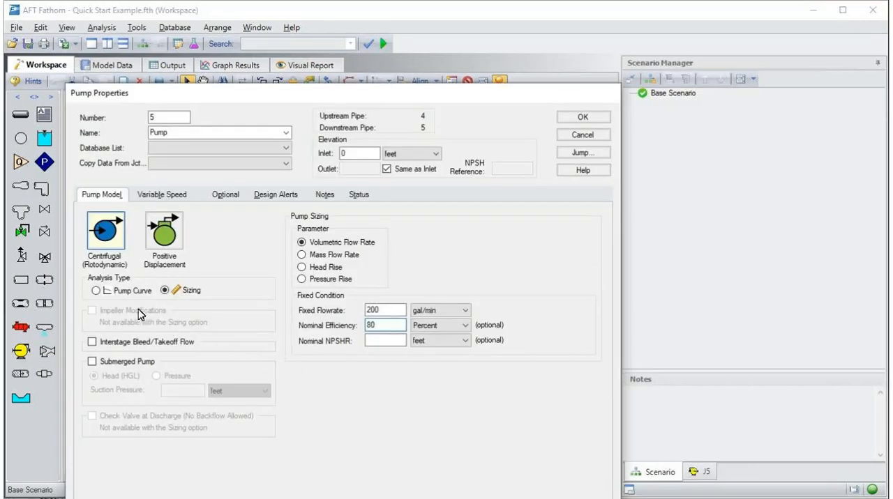
click(97, 290)
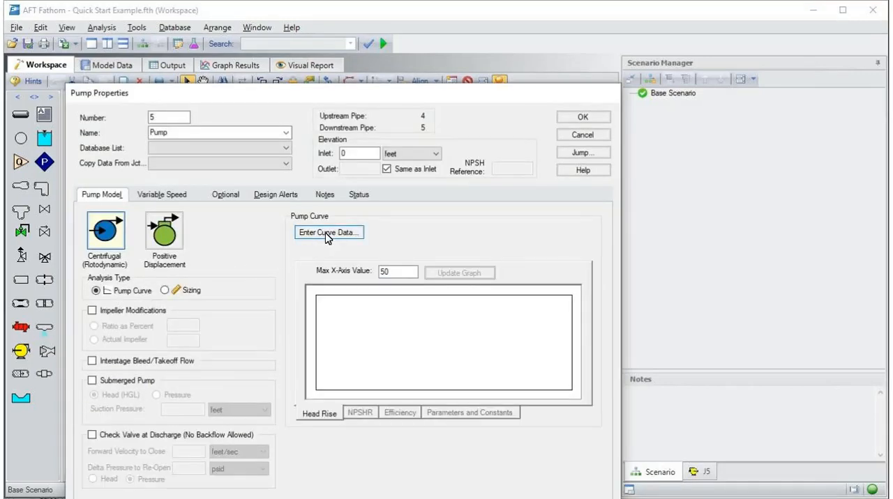
click(328, 233)
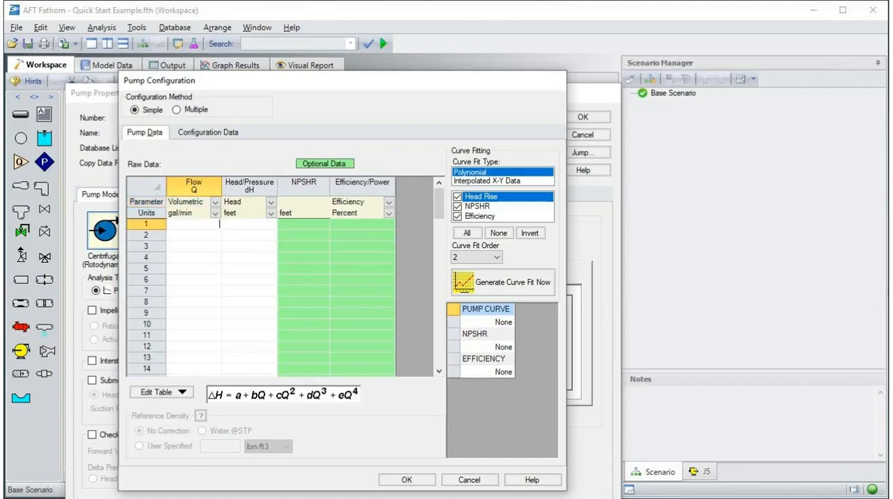
text(100)
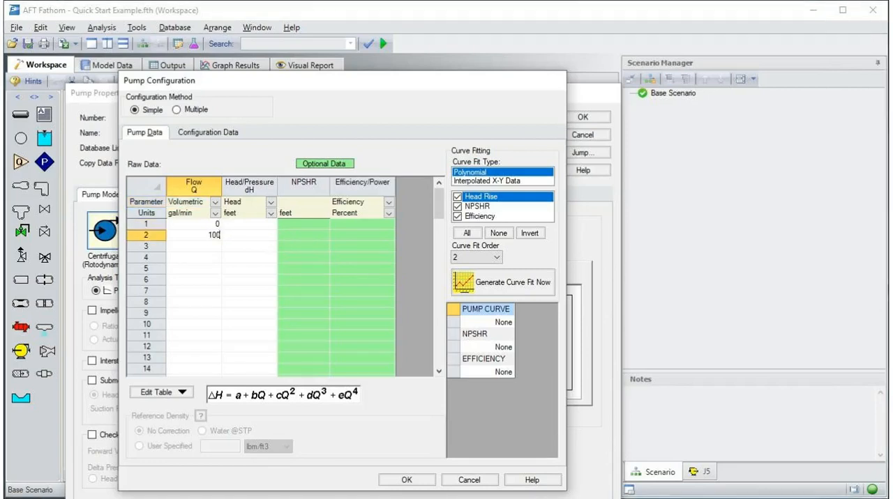
text(200)
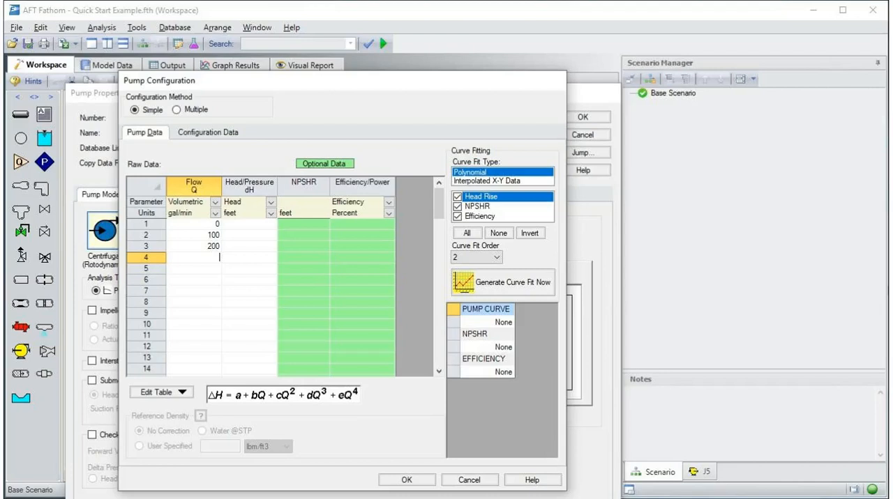
text(300)
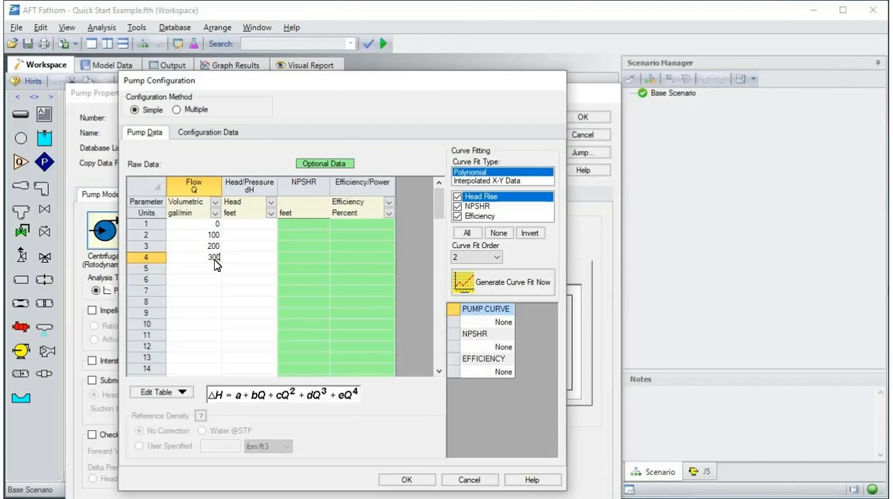
click(249, 223)
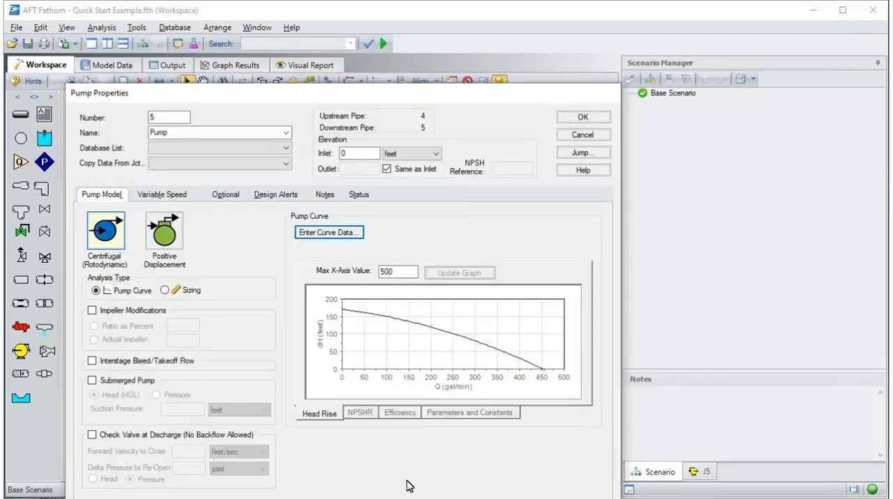
mouse_move(583, 116)
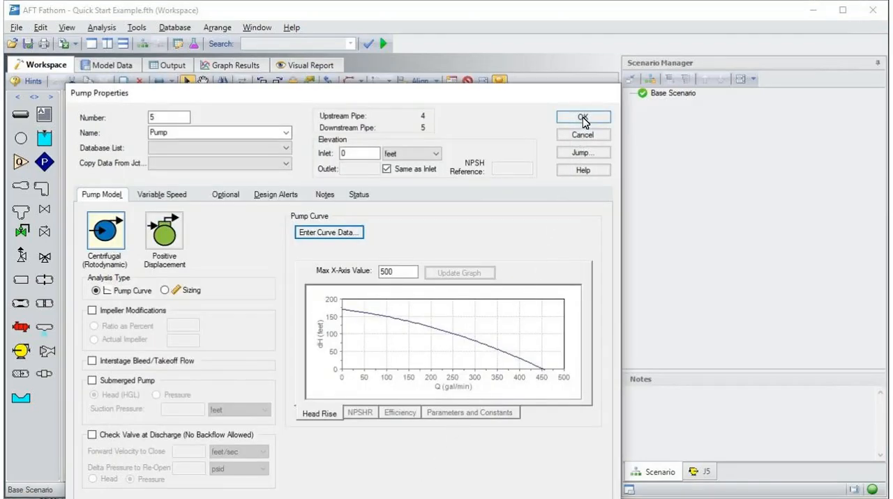
Step: Rerun the curve-based model, check output at 198.9 gal/min and 120.4 ft, and open Graph Results
click(582, 117)
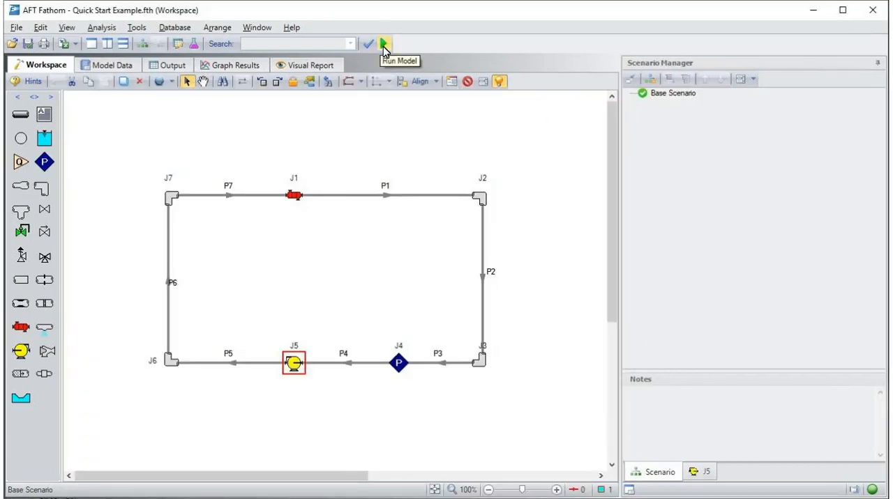
click(382, 43)
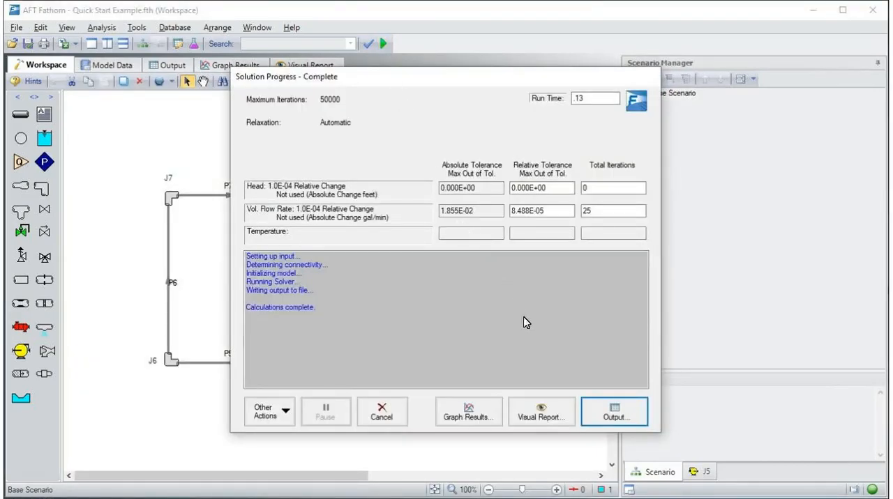
click(614, 411)
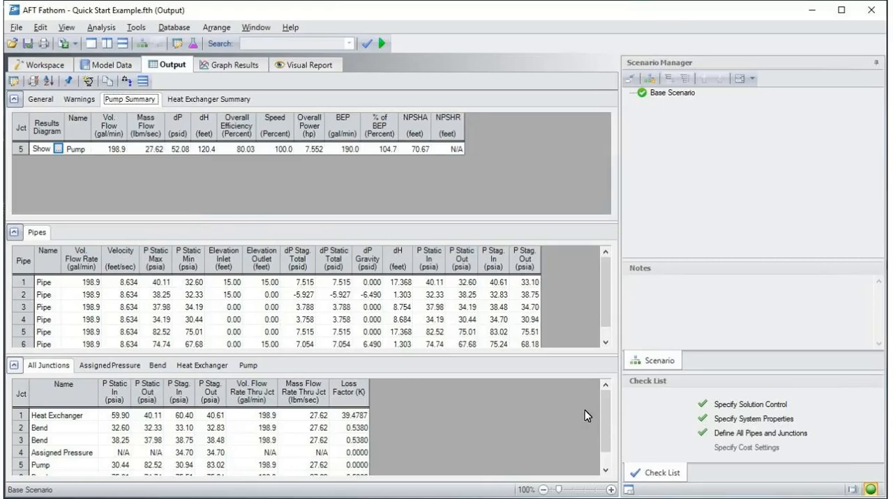
click(236, 64)
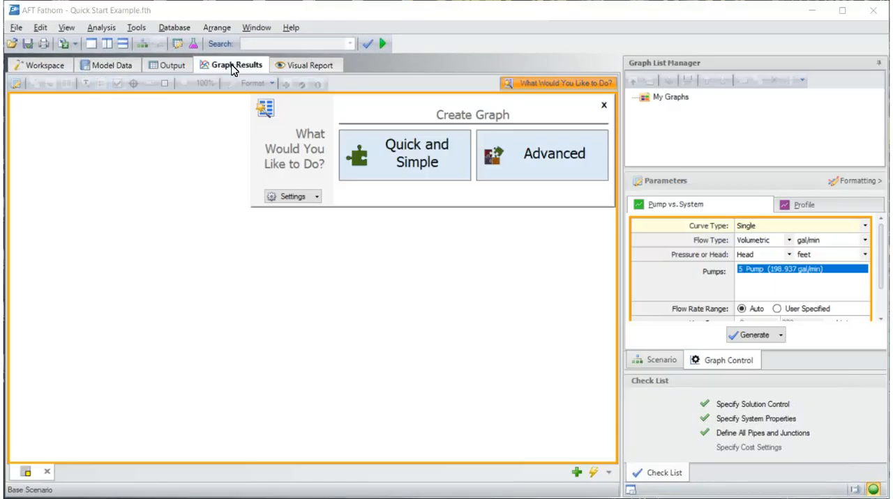
mouse_move(621, 298)
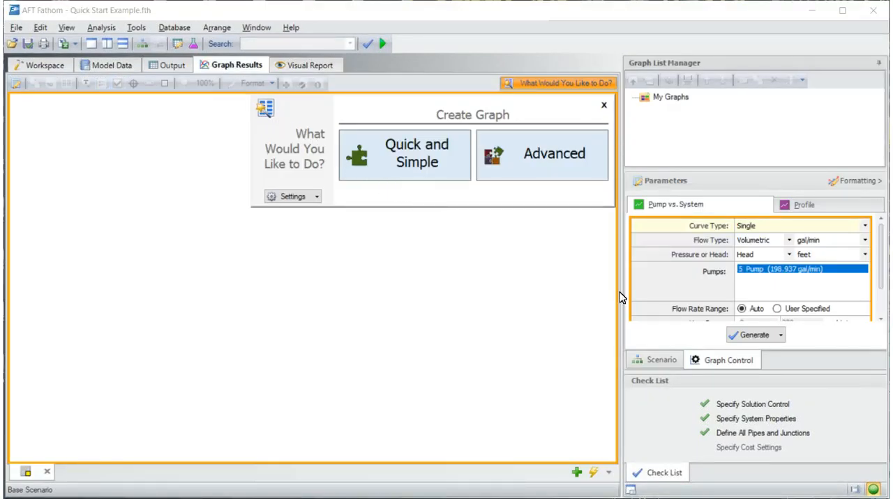